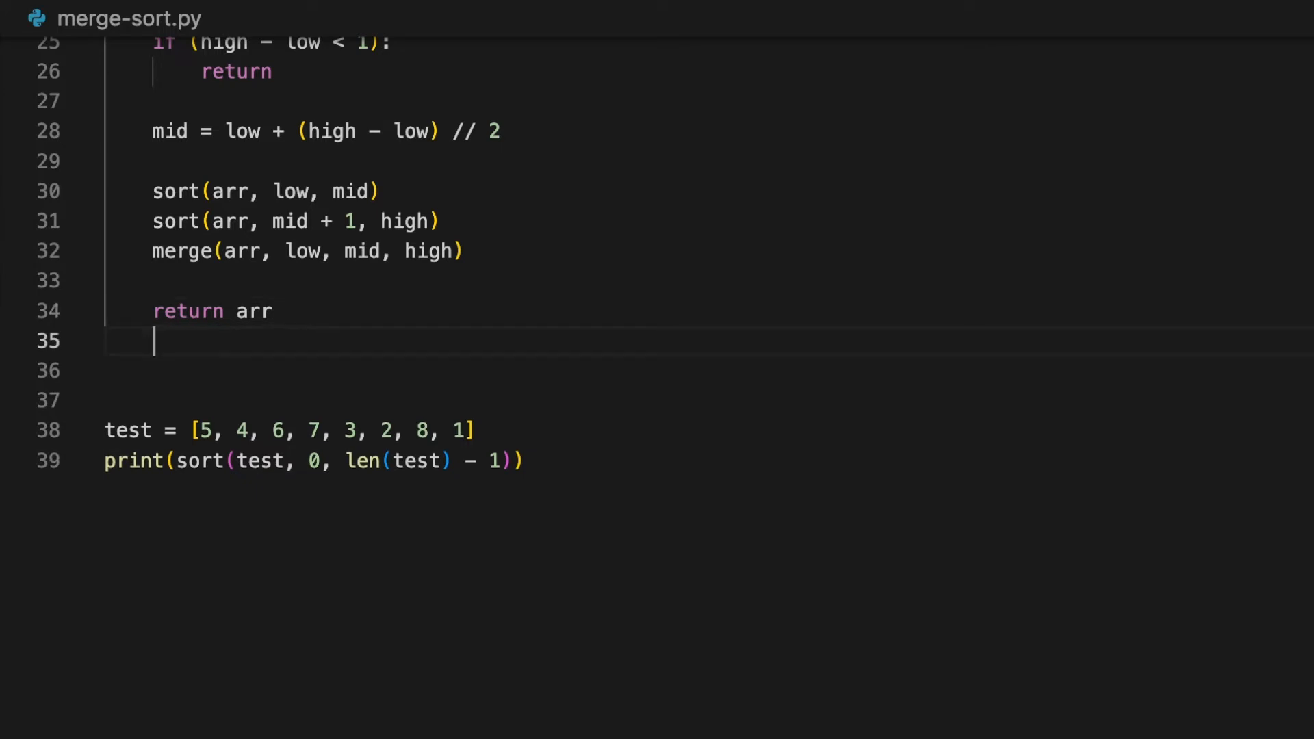
# Define loop(arr) below sort, setting n = len(arr) and size = 1.
pyautogui.write('def l')
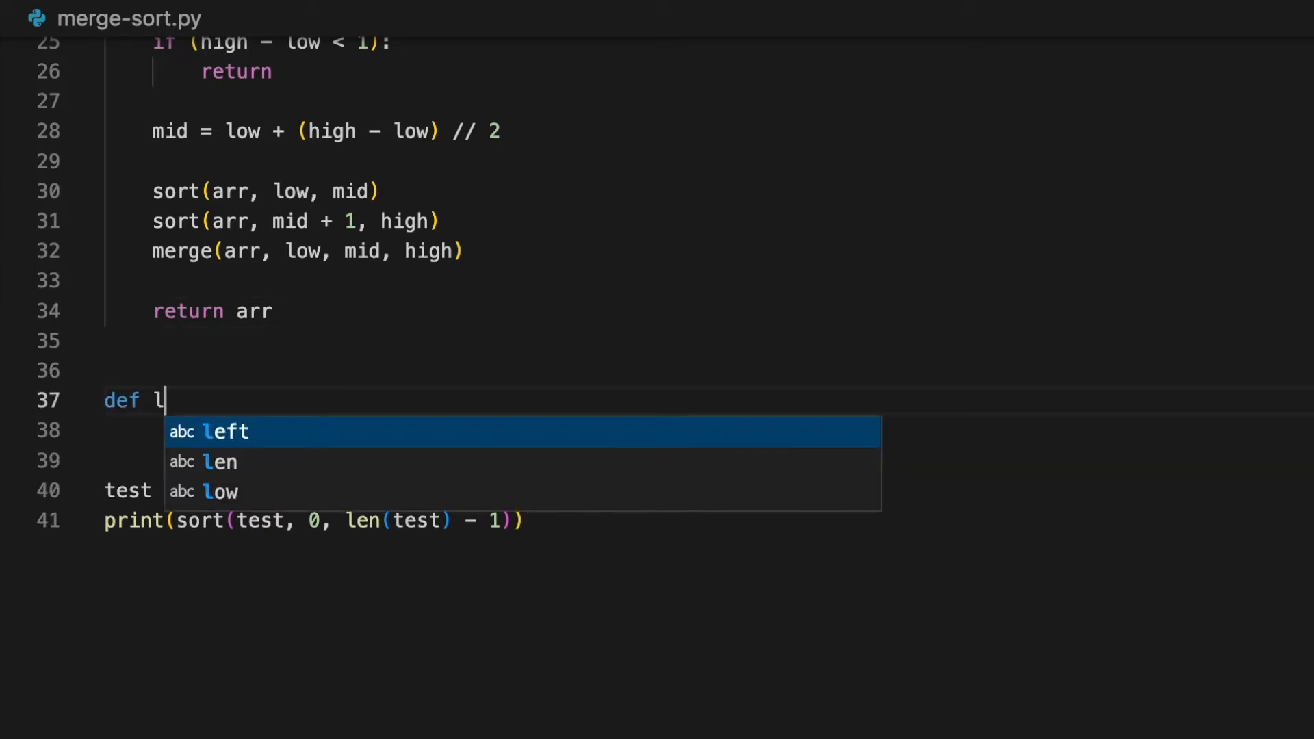
pyautogui.write('oop(')
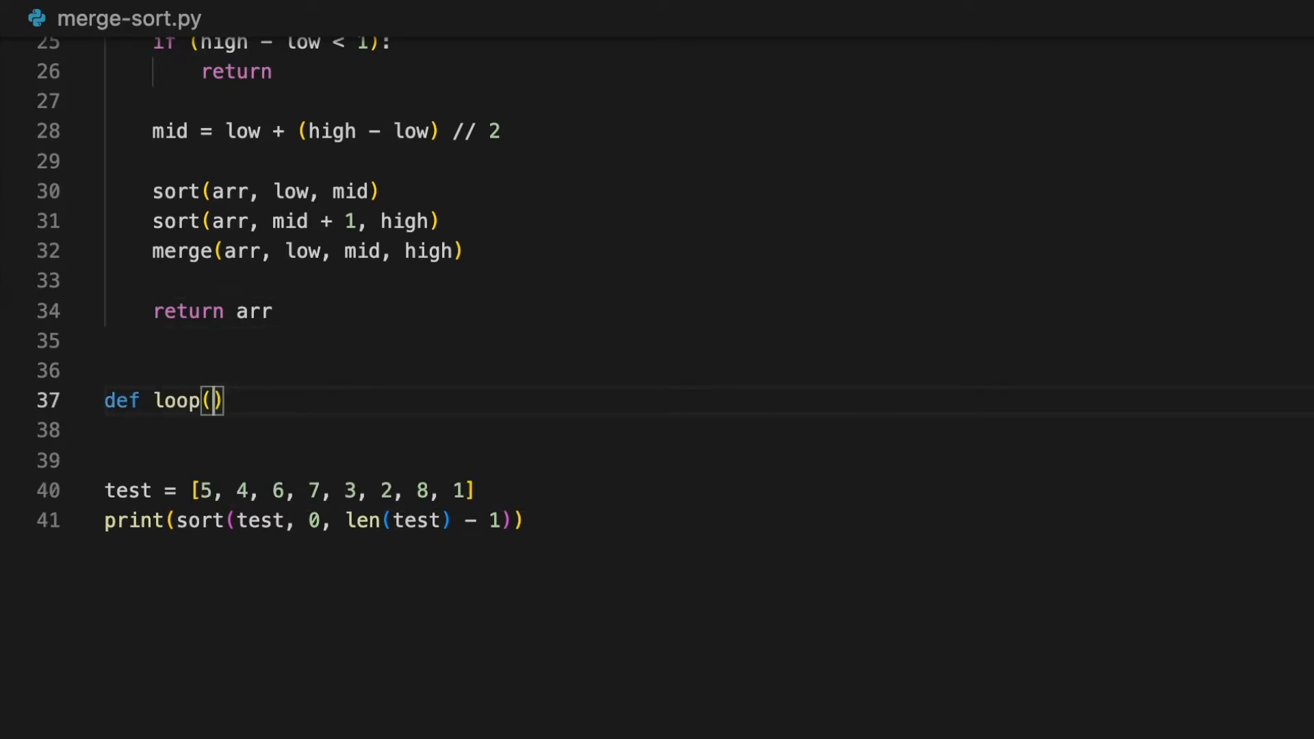
pyautogui.write('arr):')
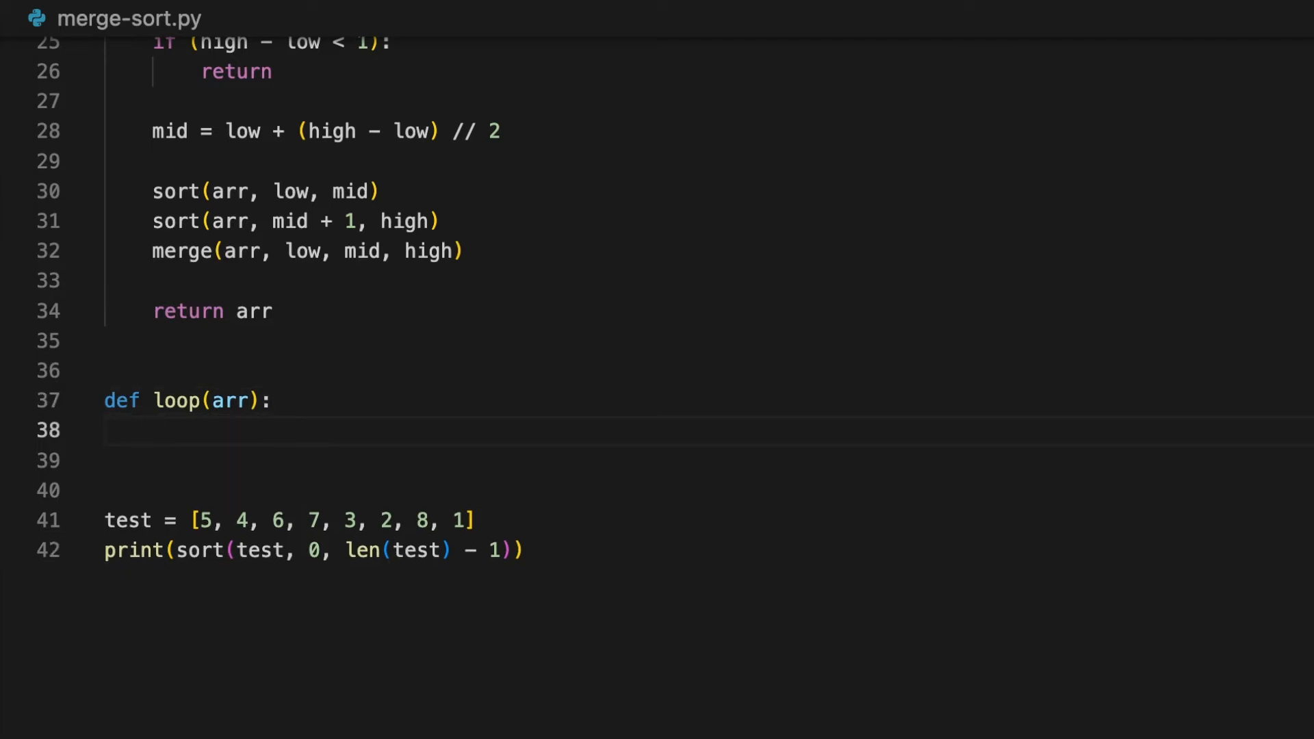
pyautogui.write('n = len()')
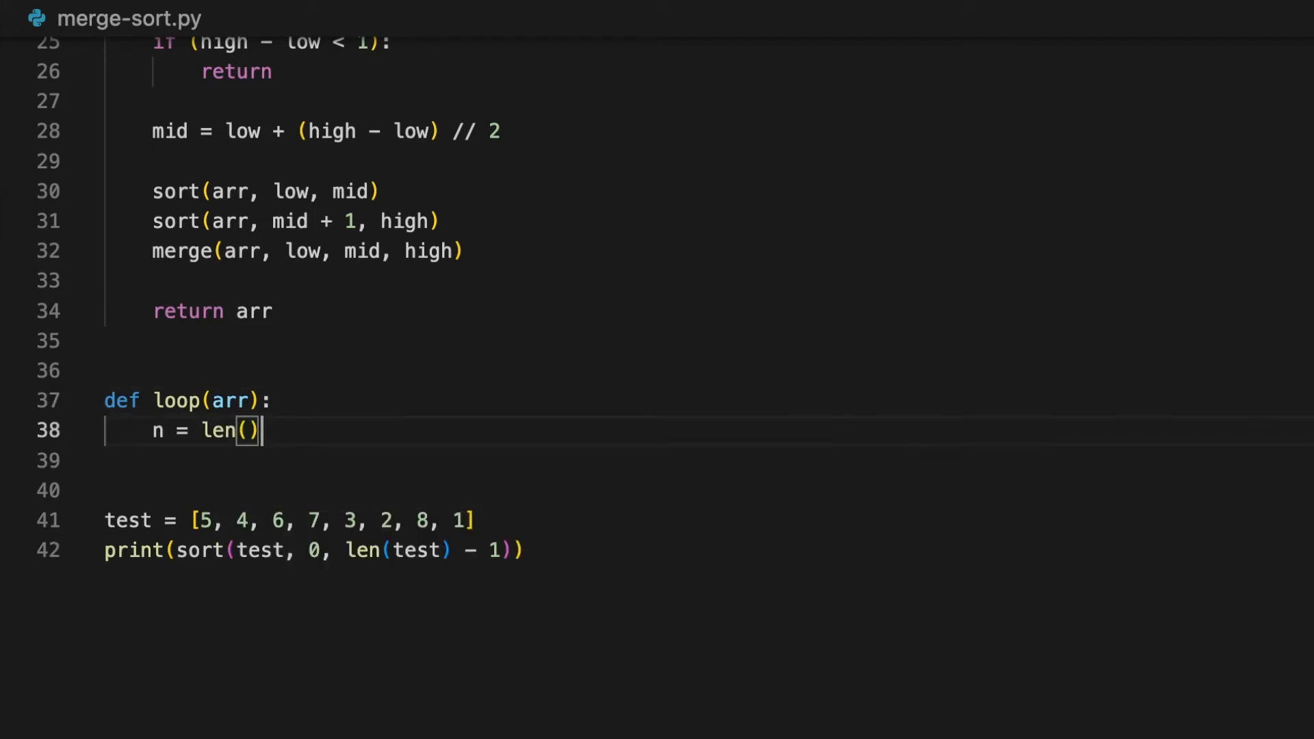
pyautogui.write('arr')
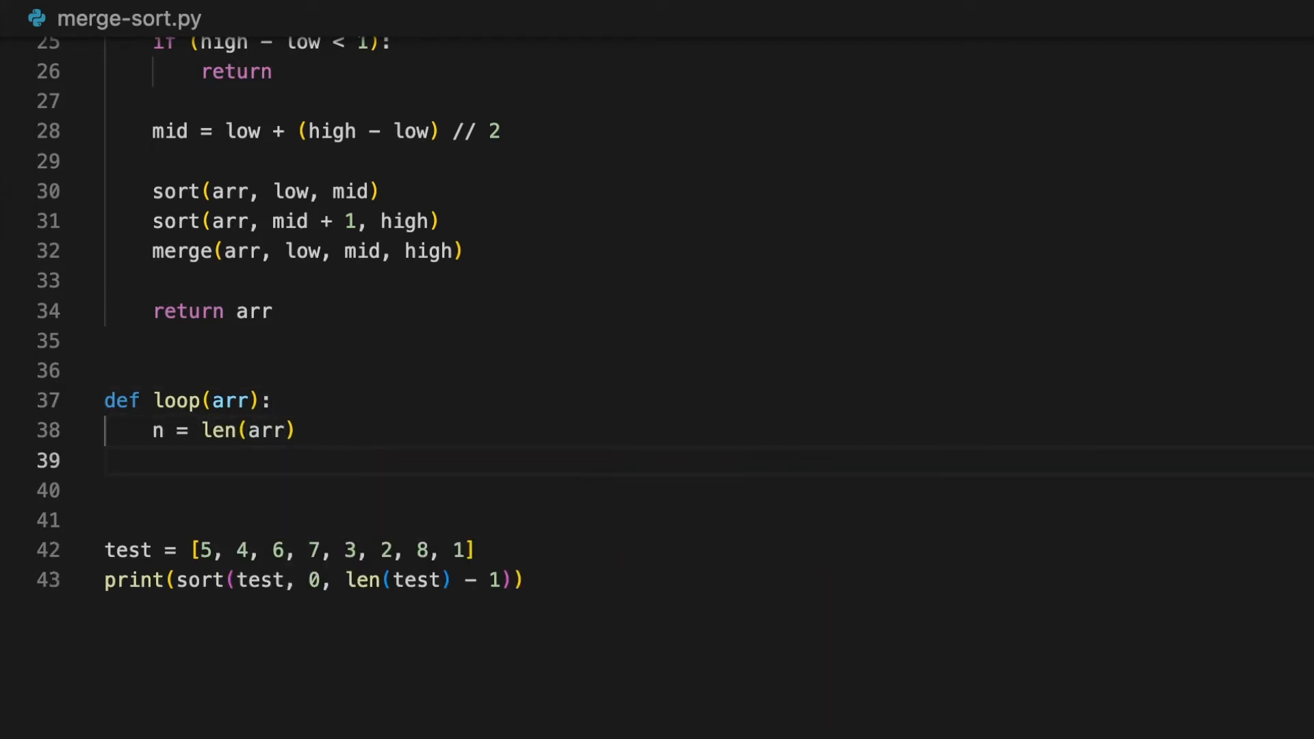
pyautogui.write('size')
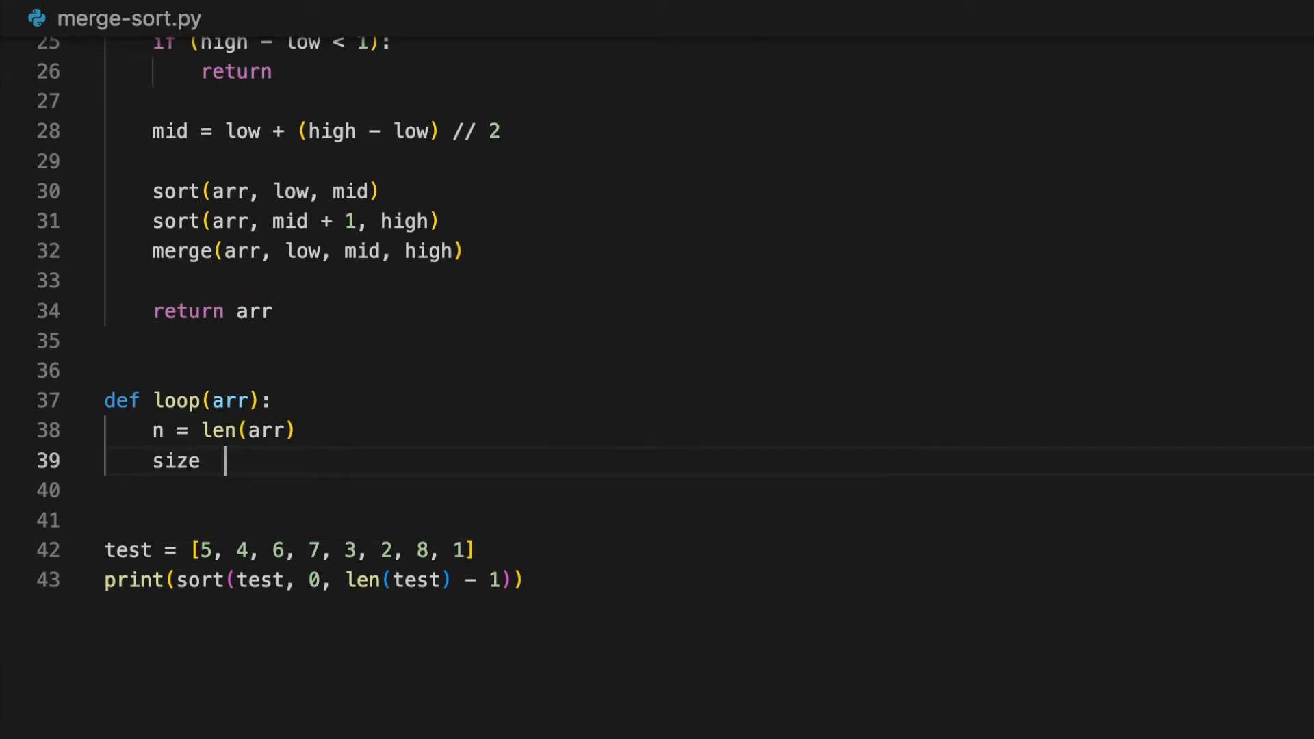
pyautogui.write('= 1')
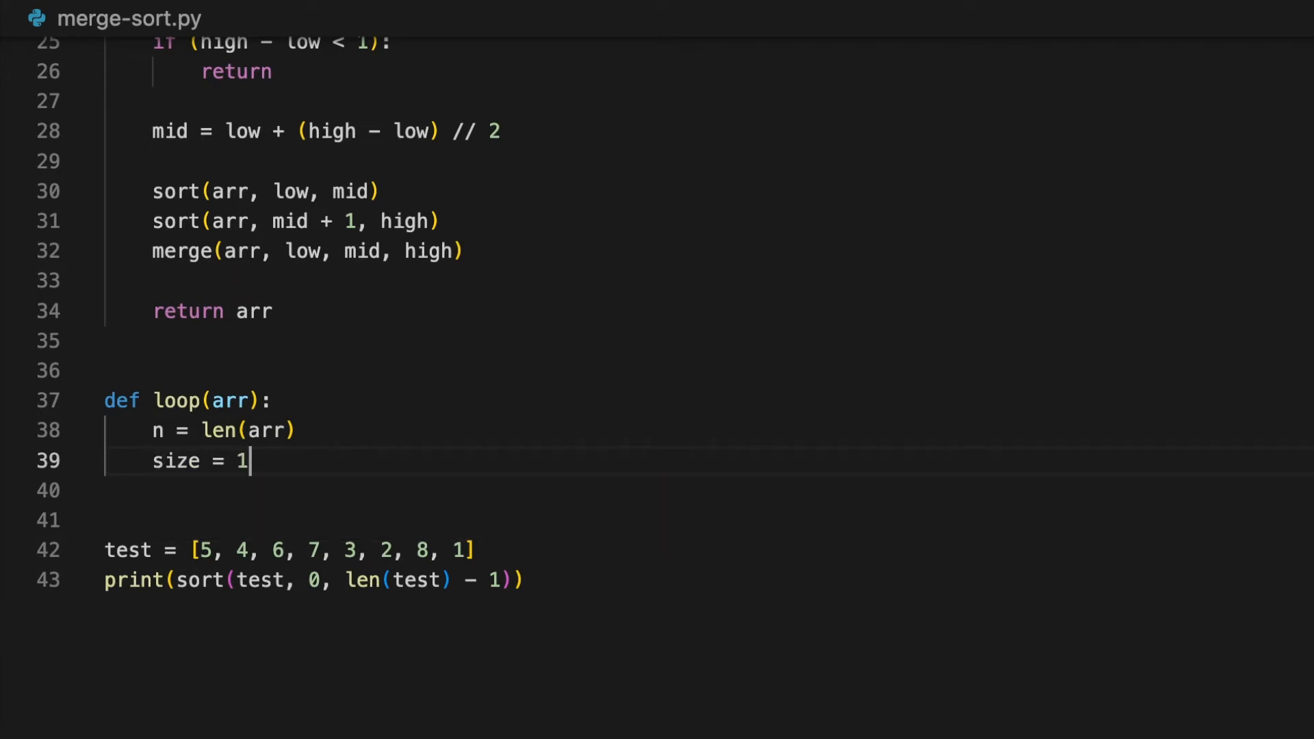
# Add a while (size < n): loop whose body doubles size with size *= 2.
pyautogui.press('Enter')
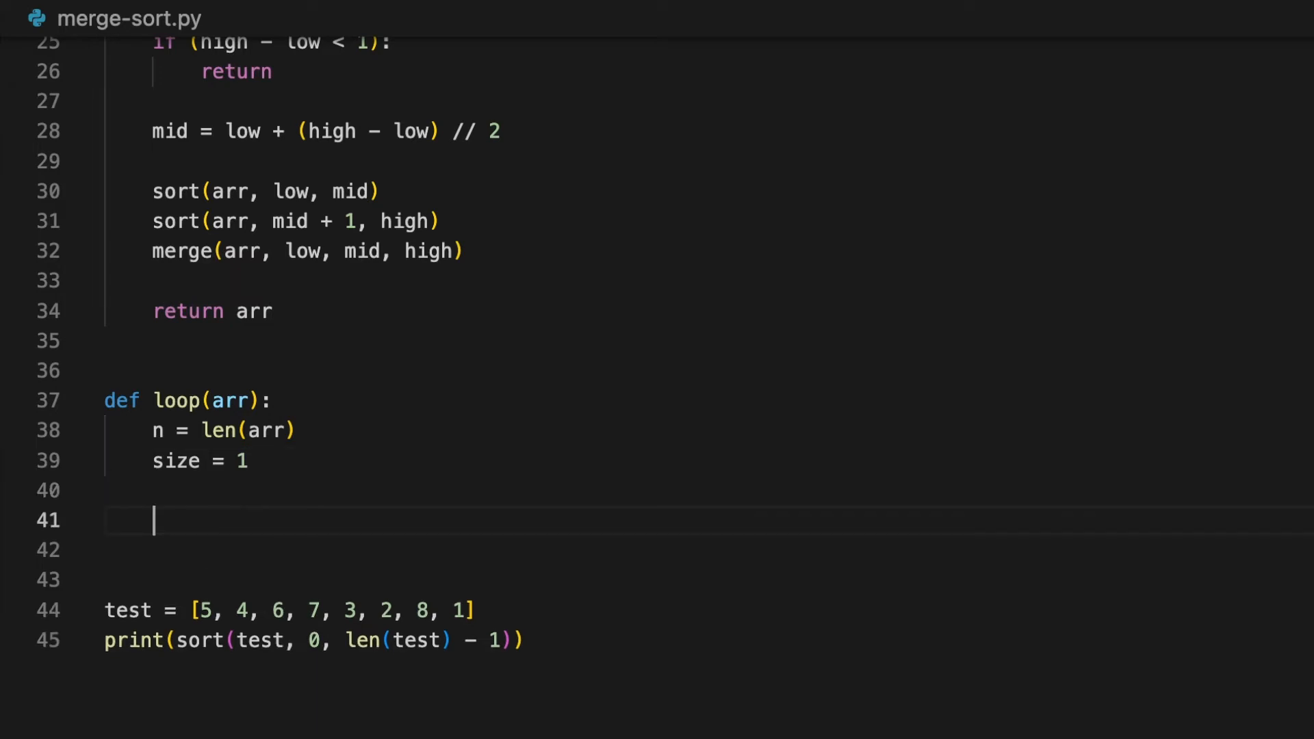
pyautogui.write('while(')
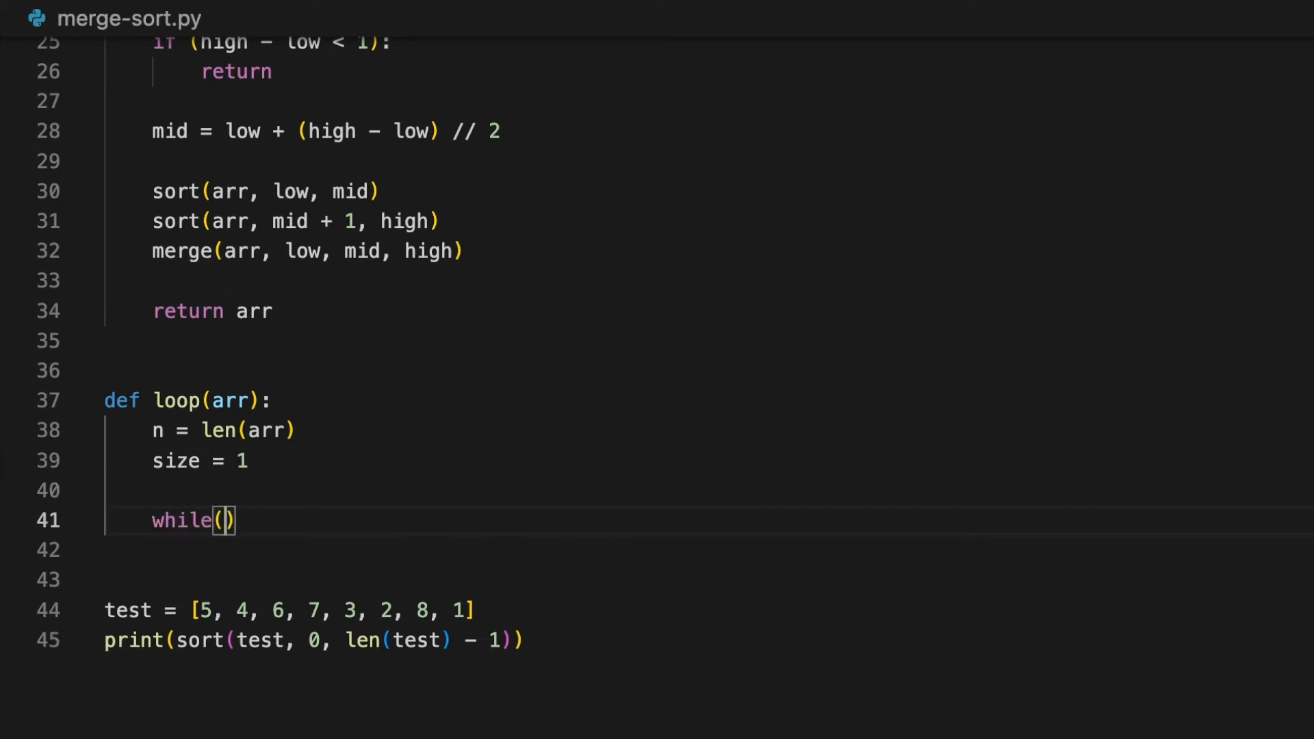
pyautogui.write('size < n')
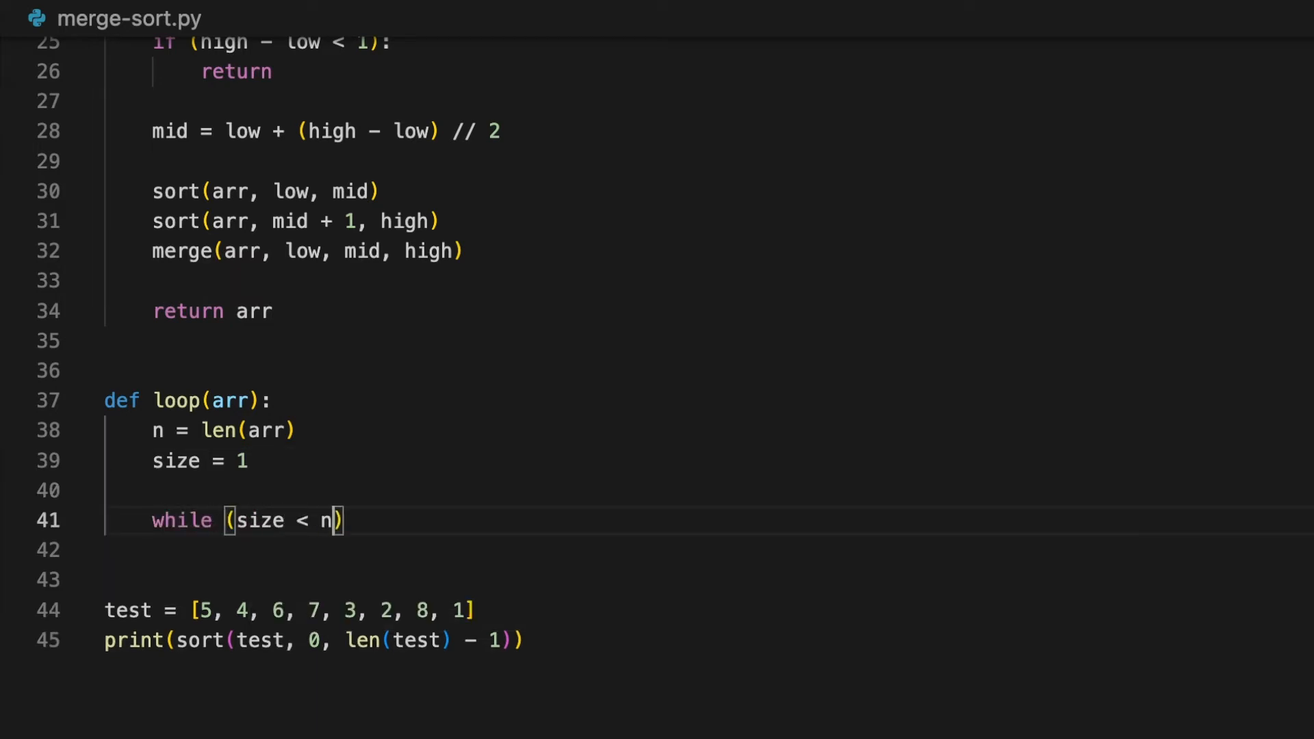
pyautogui.write('):')
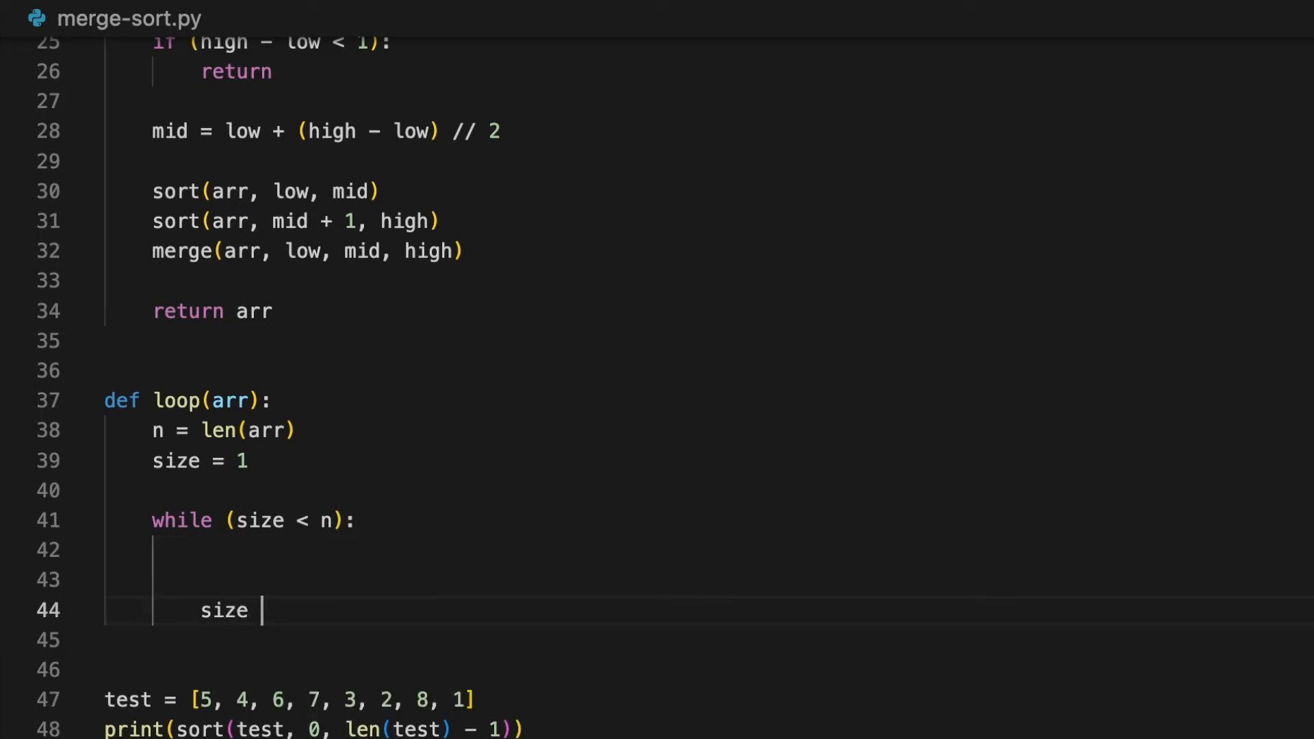
pyautogui.write('*= 2')
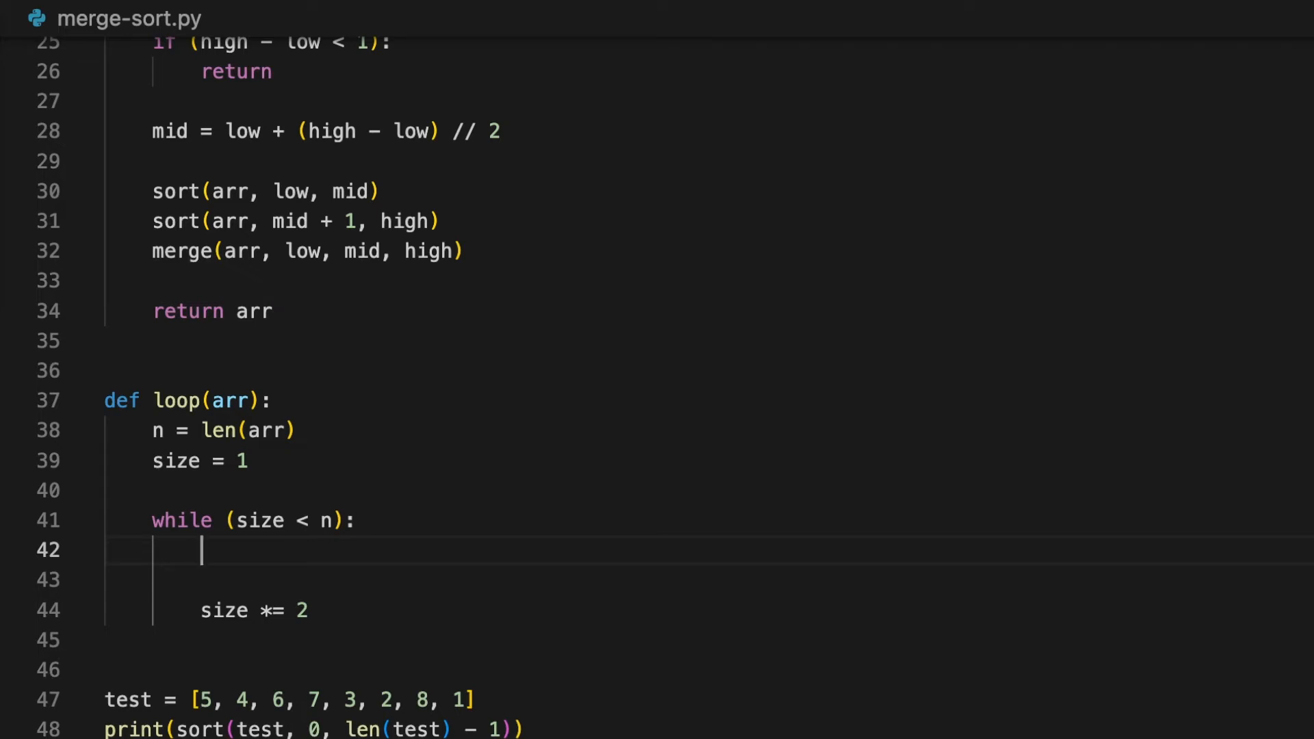
# Set low = 0 and add an inner while (low < n - 1): loop with low += size * 2.
pyautogui.write('low')
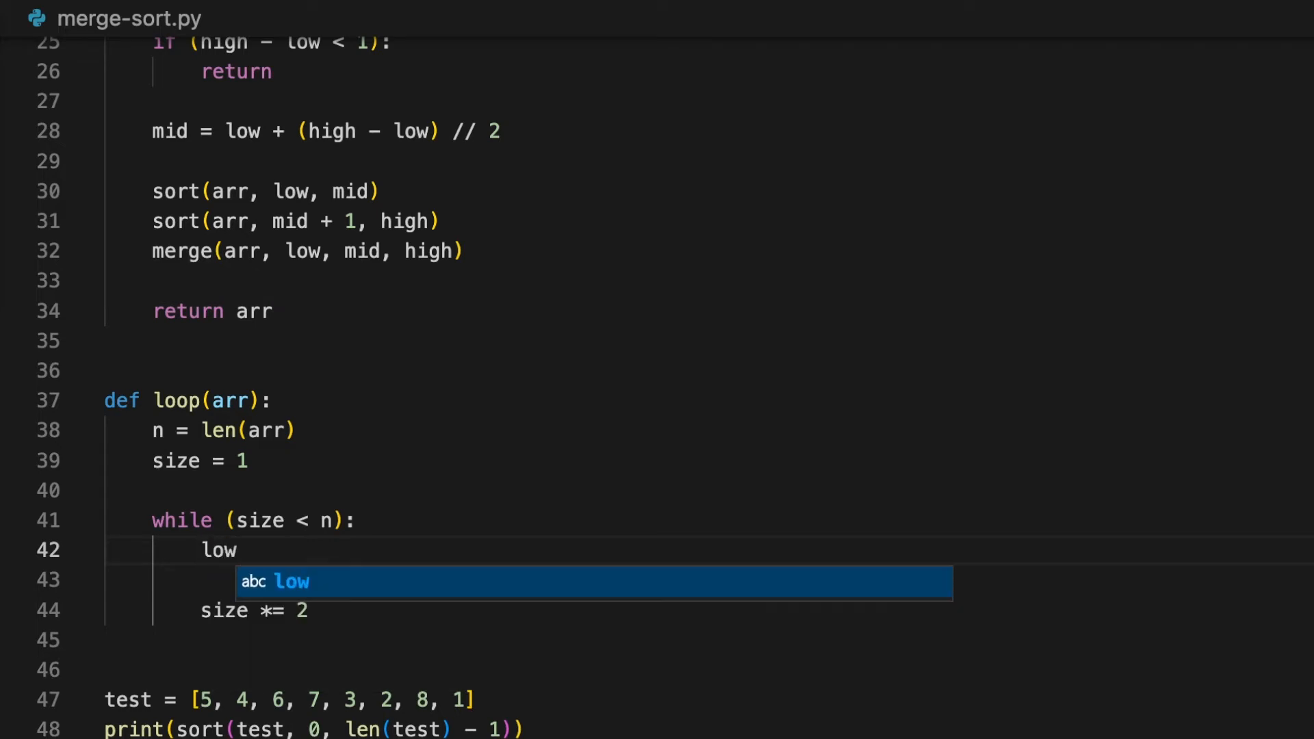
pyautogui.write('= 0')
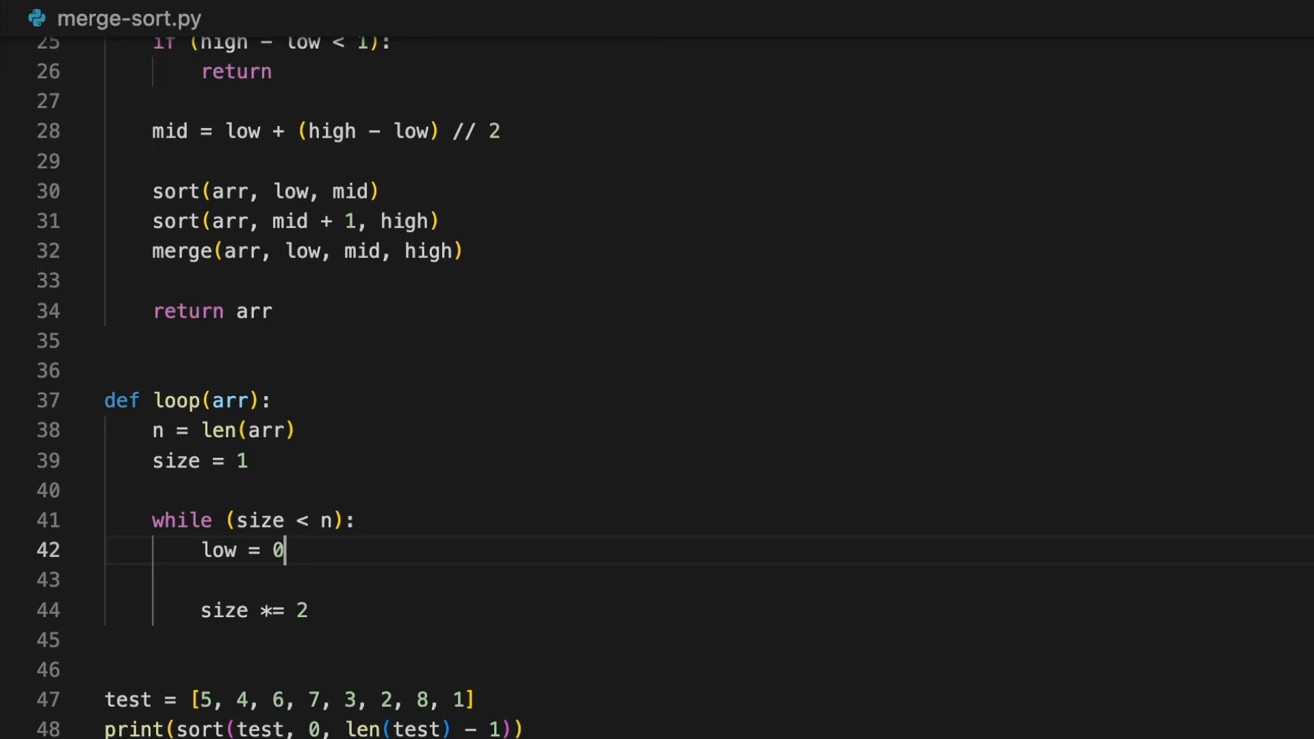
pyautogui.write('while')
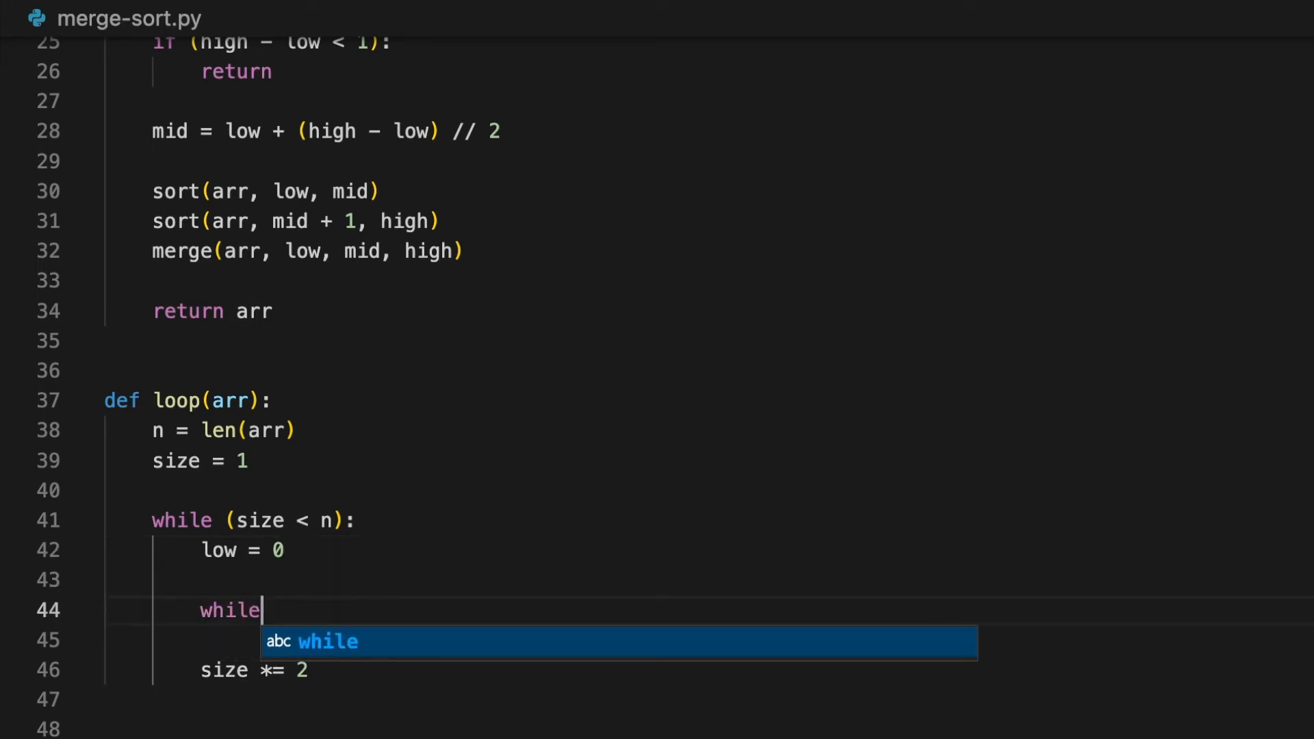
pyautogui.write('(low <')
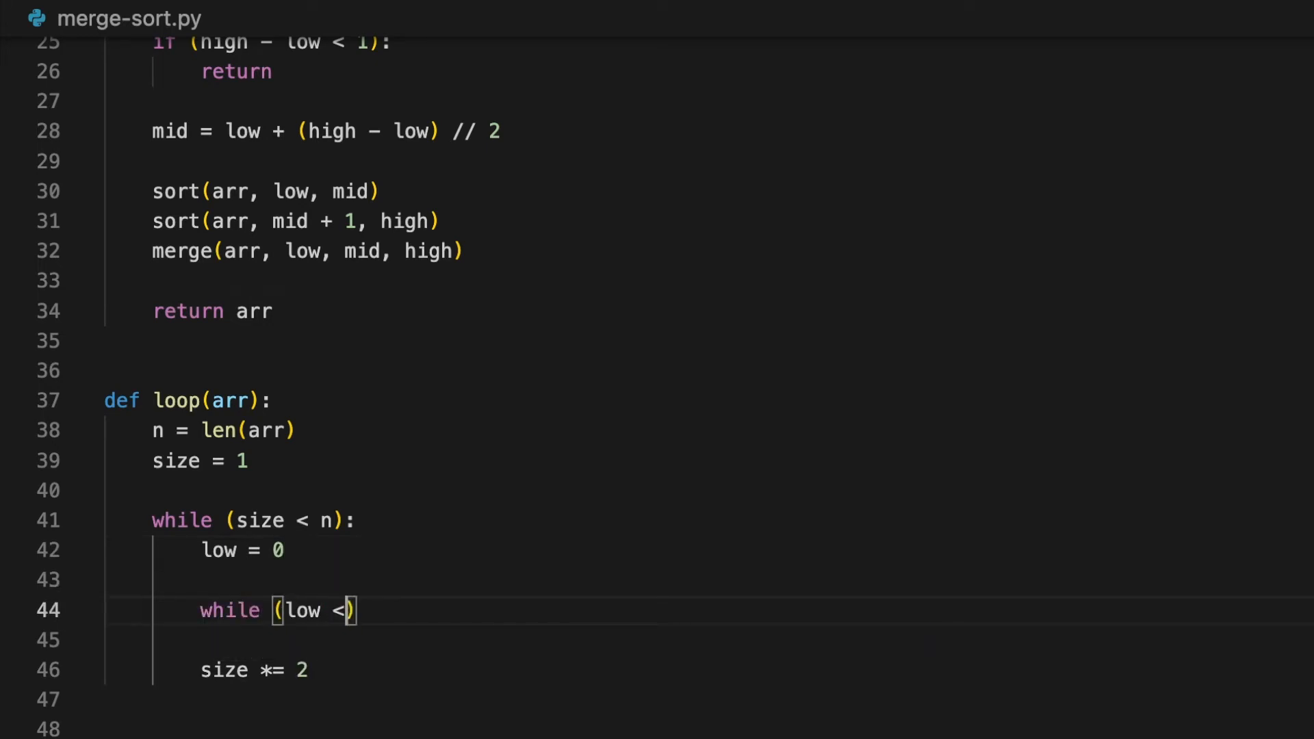
pyautogui.write('n - 1')
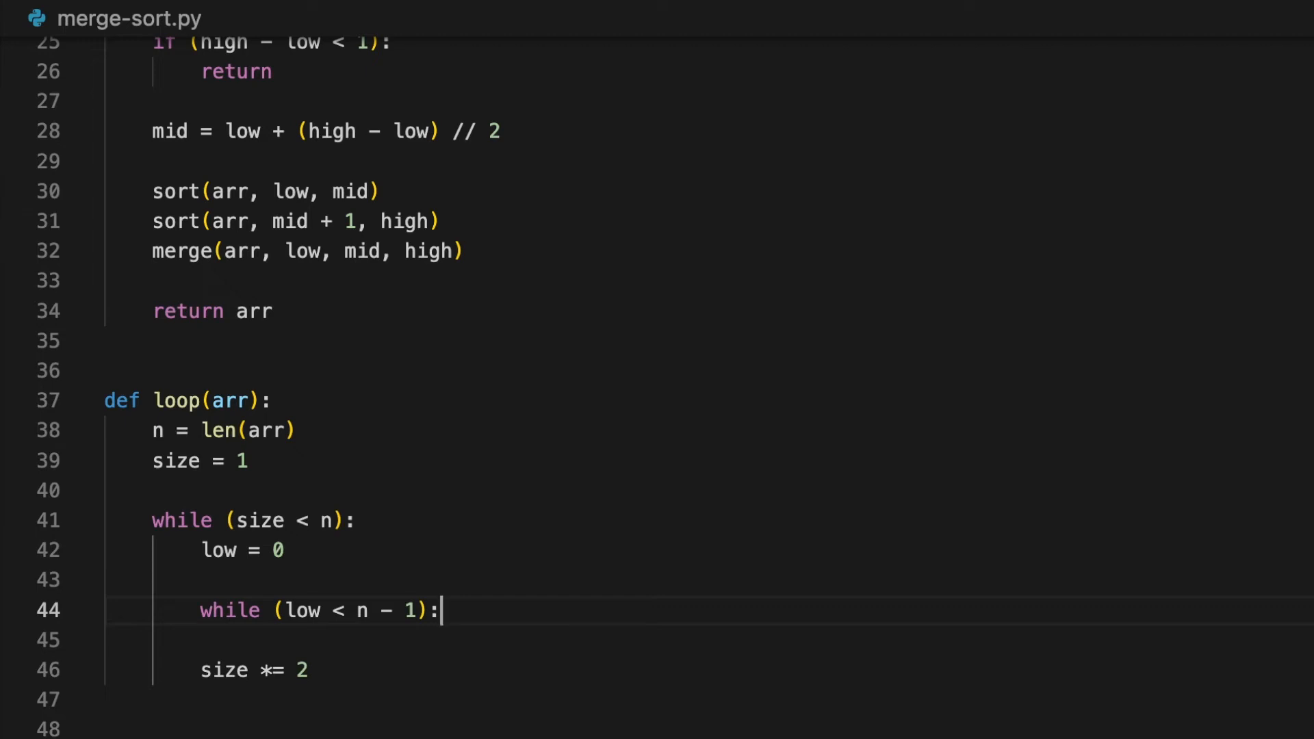
pyautogui.press('Enter')
pyautogui.write('low')
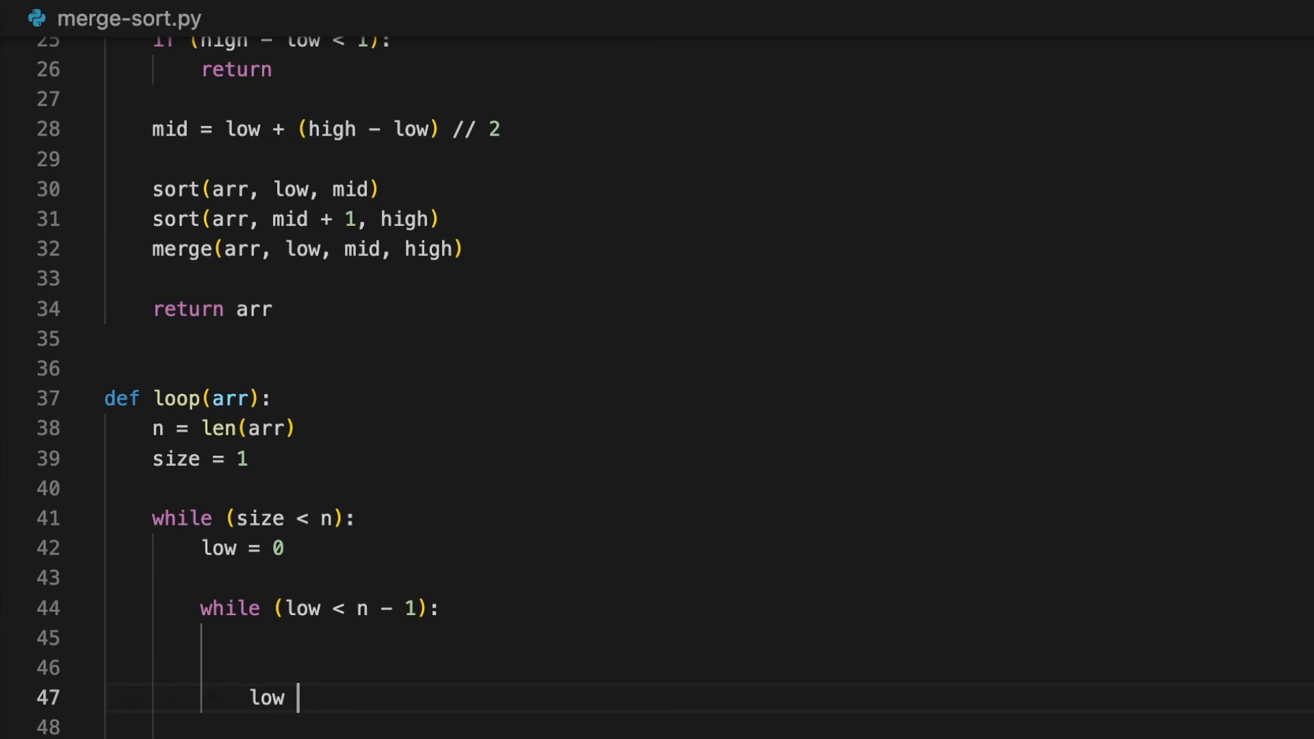
pyautogui.write('+=')
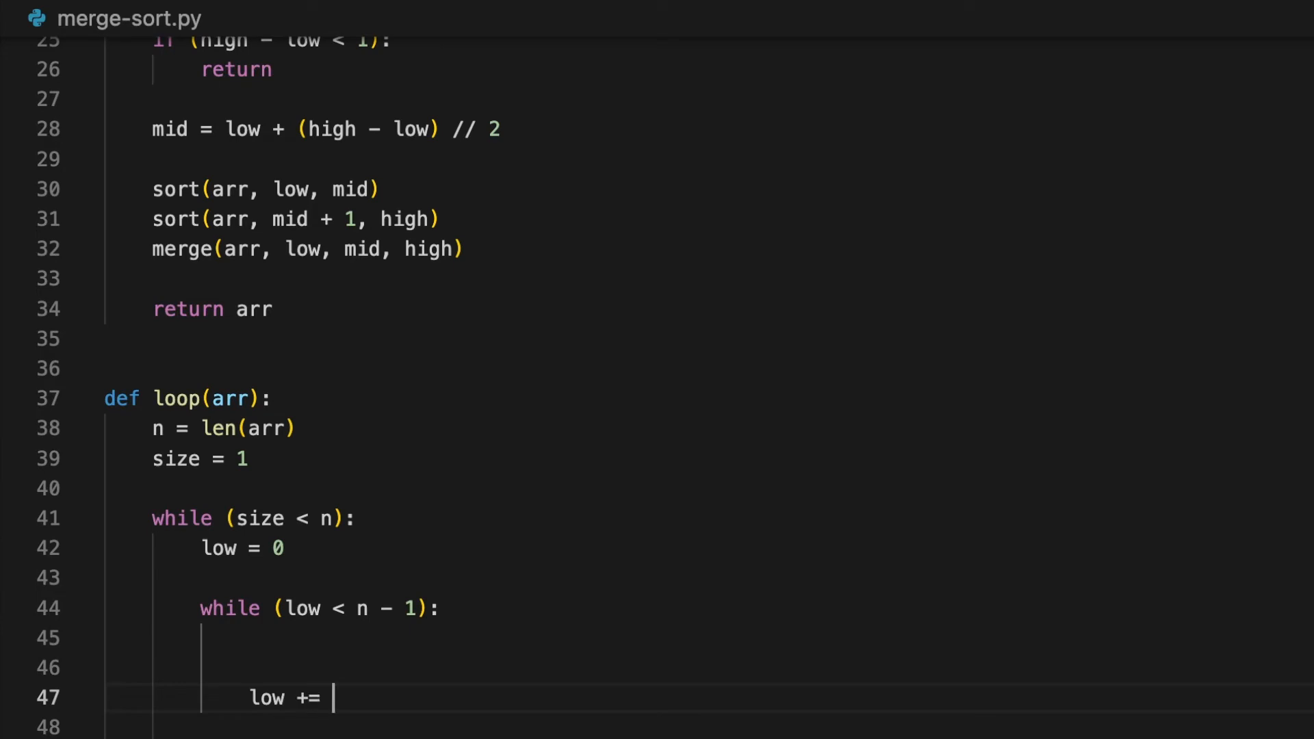
pyautogui.write('size * 2')
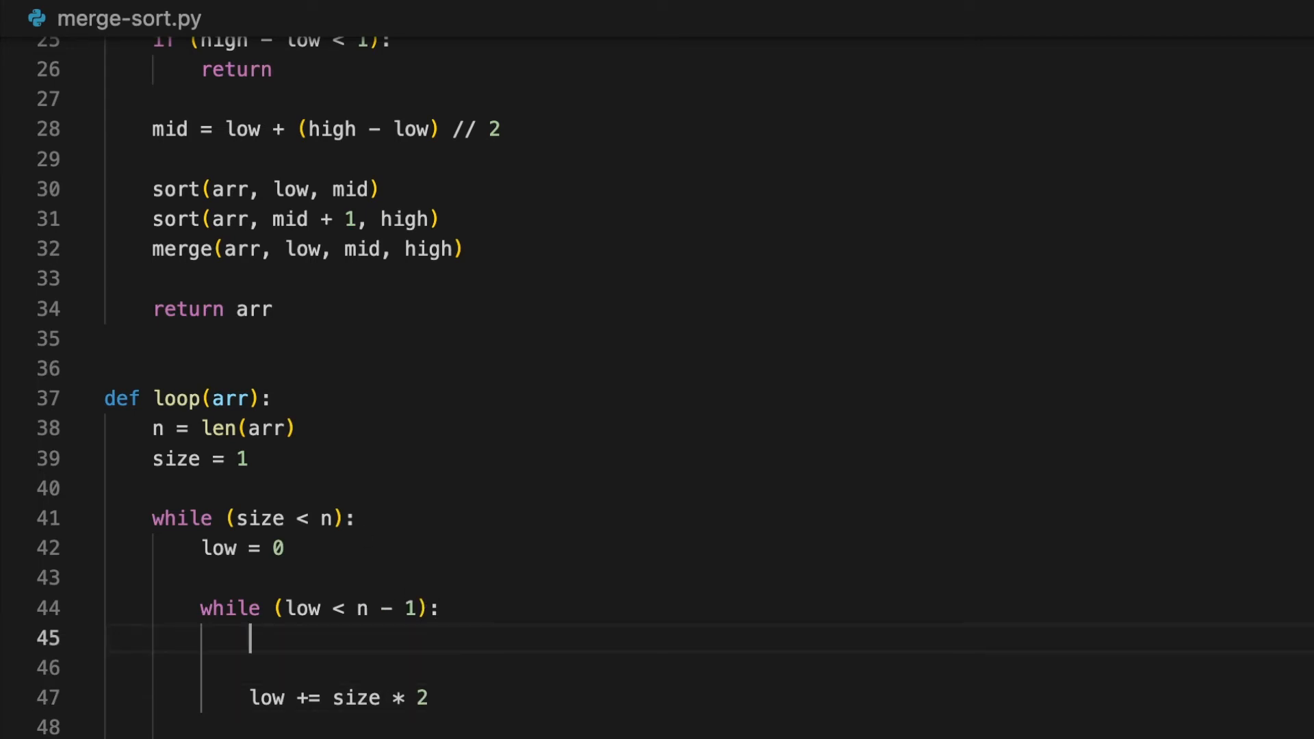
# Set mid = min(low + size - 1, n - 1) on line 45 of the inner loop.
pyautogui.write('mid =')
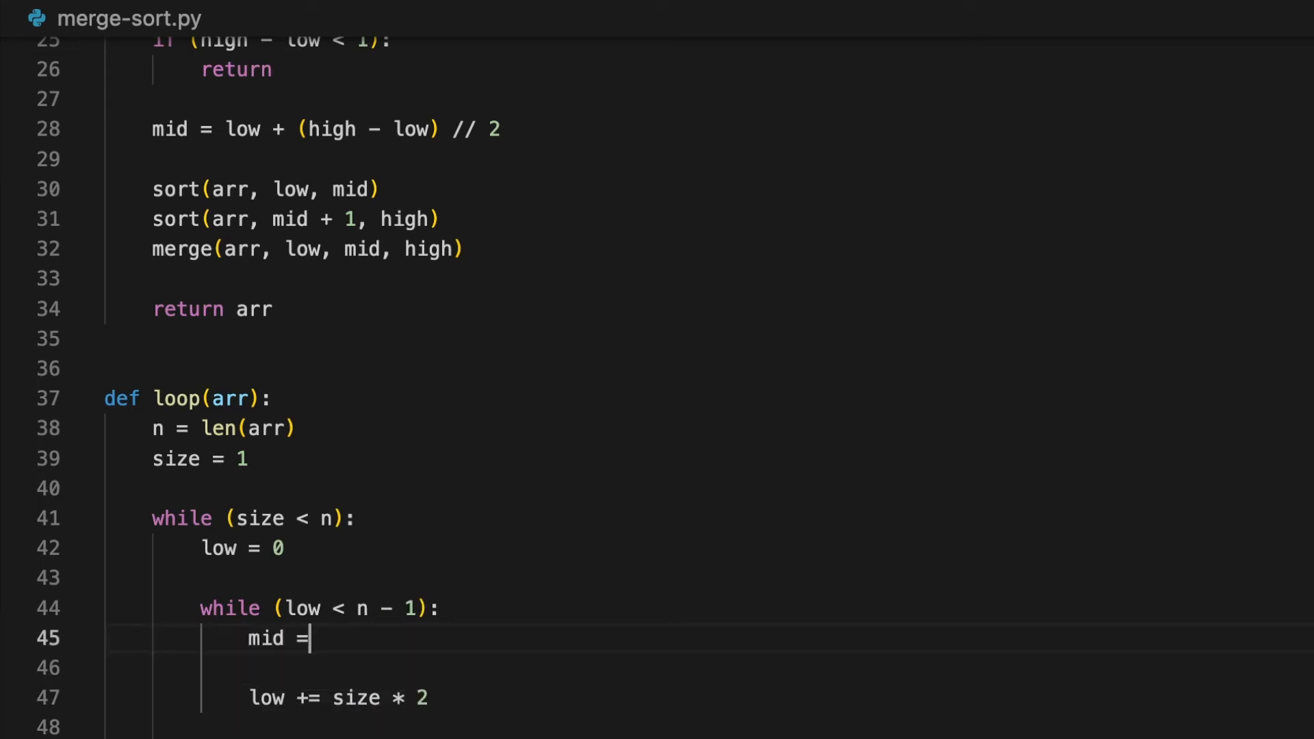
pyautogui.write('low +')
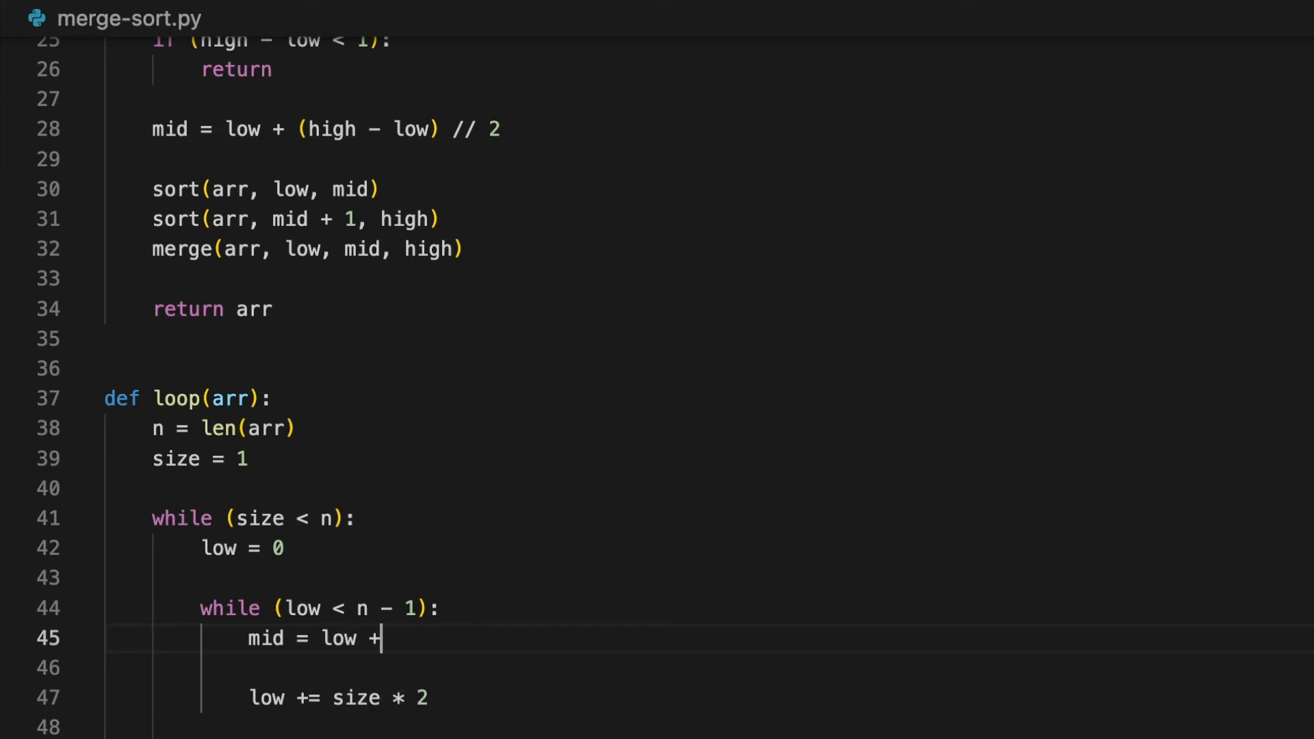
pyautogui.write('size - 1')
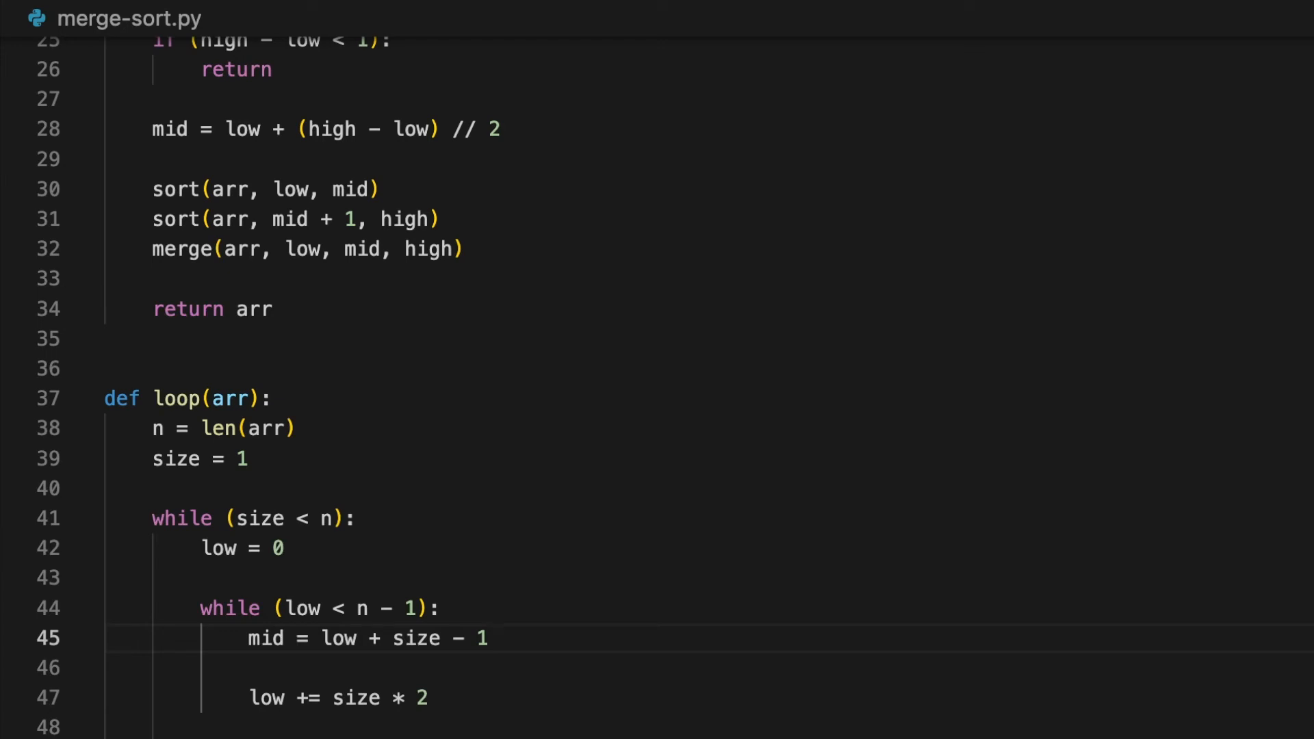
pyautogui.click(490, 638)
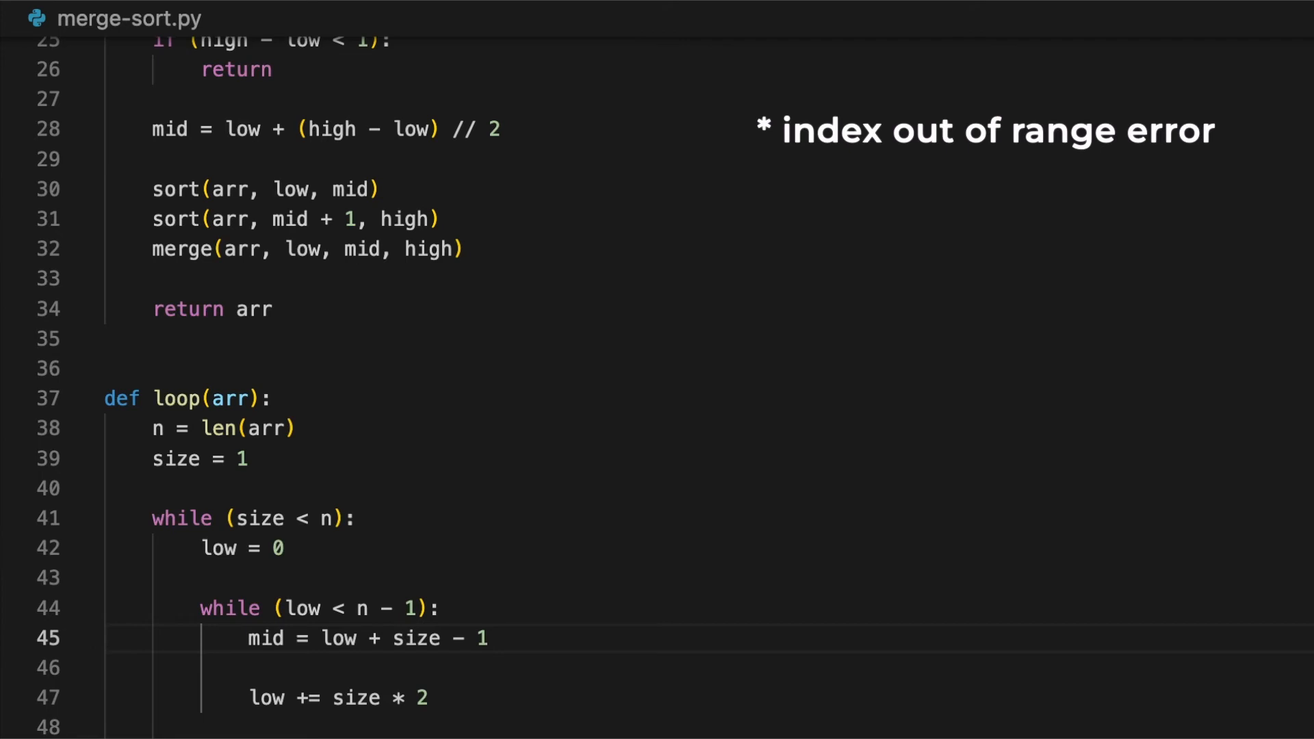
pyautogui.moveTo(325, 639); pyautogui.dragTo(486, 639)
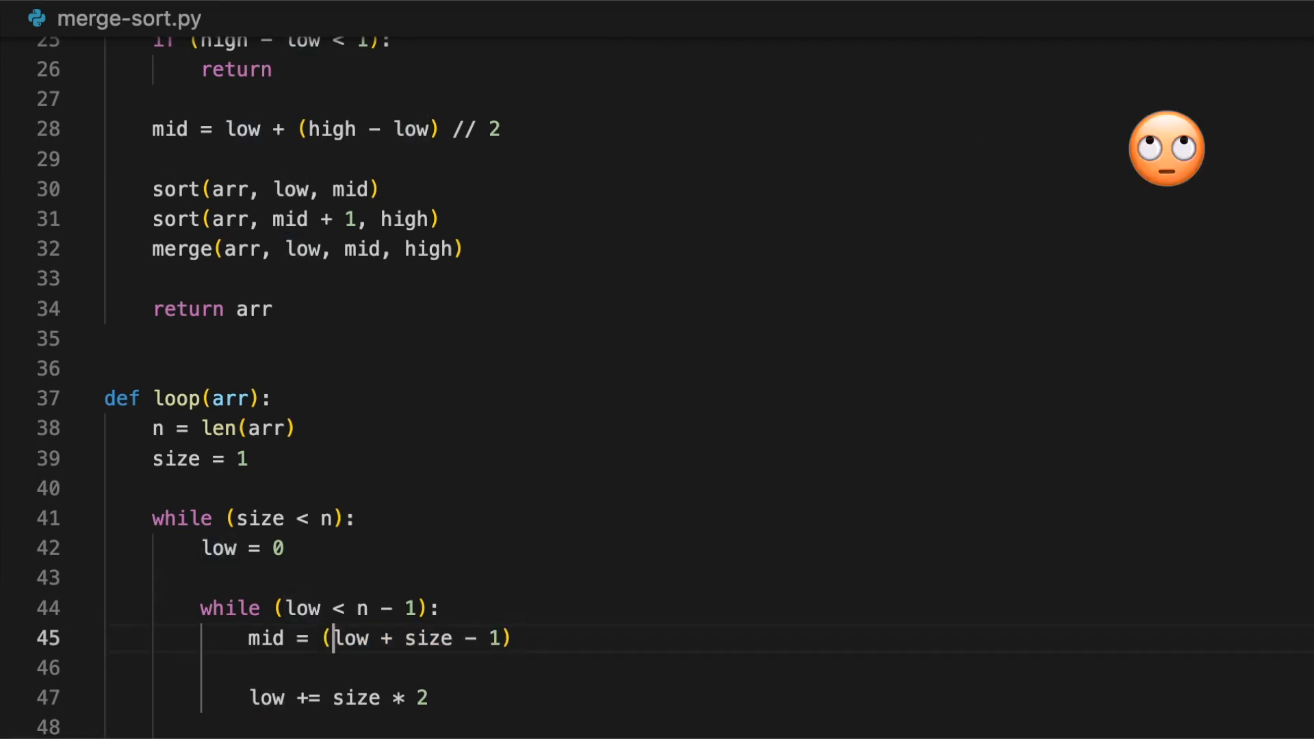
pyautogui.write('min')
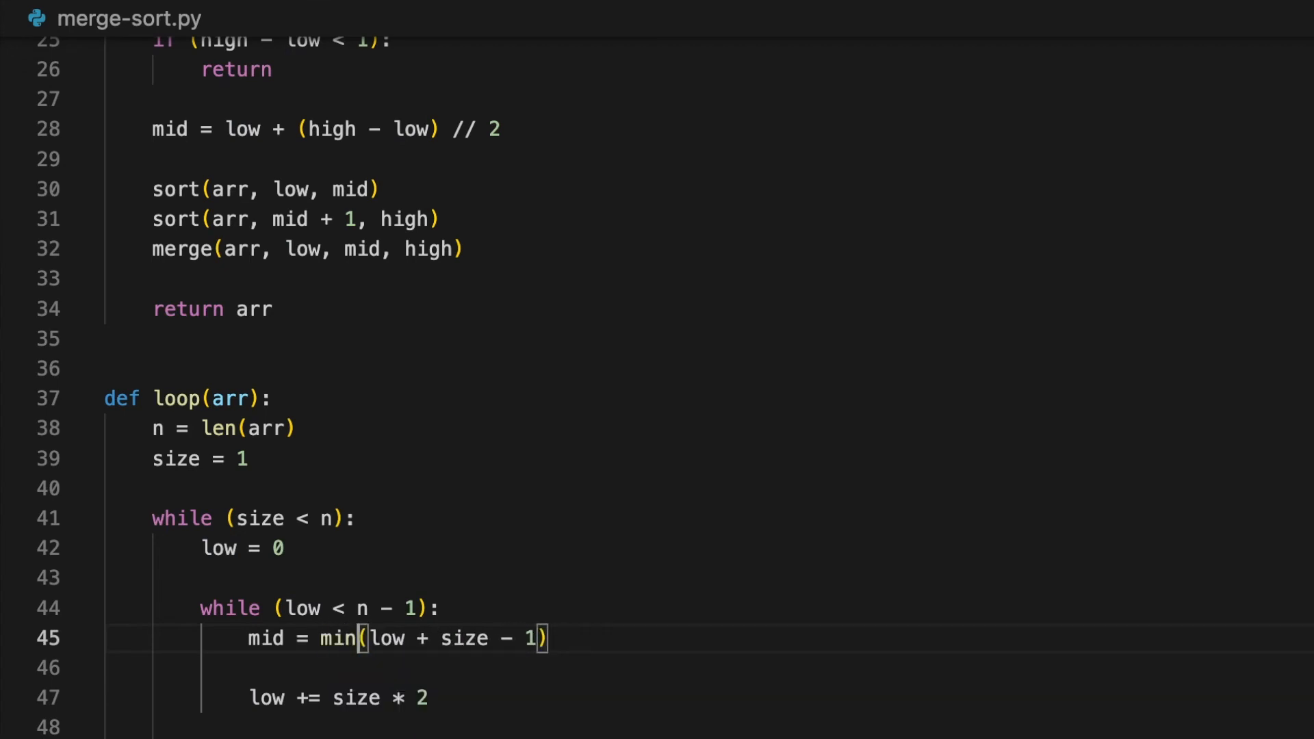
pyautogui.write(', n - 1')
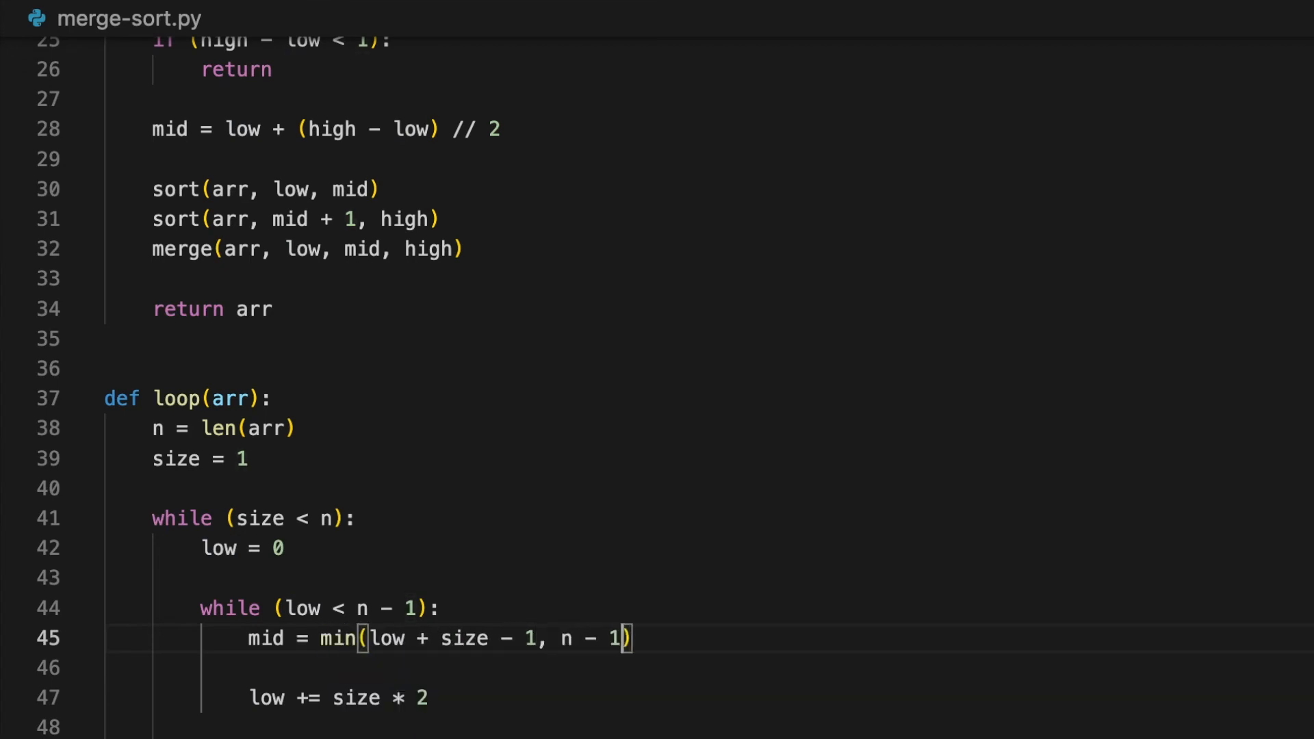
pyautogui.write('high = low +')
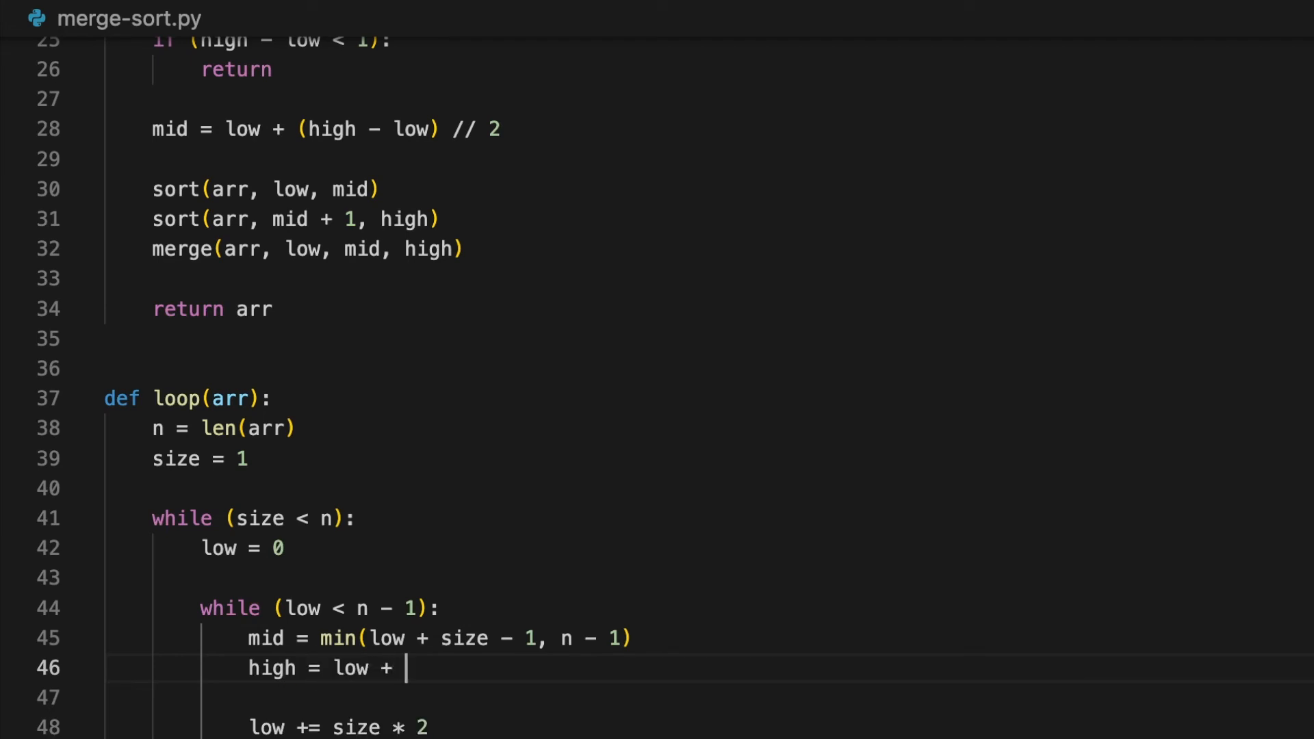
# Write high = min(low + (size * 2) - 1, n - 1) on line 46.
pyautogui.write('(size * 2)')
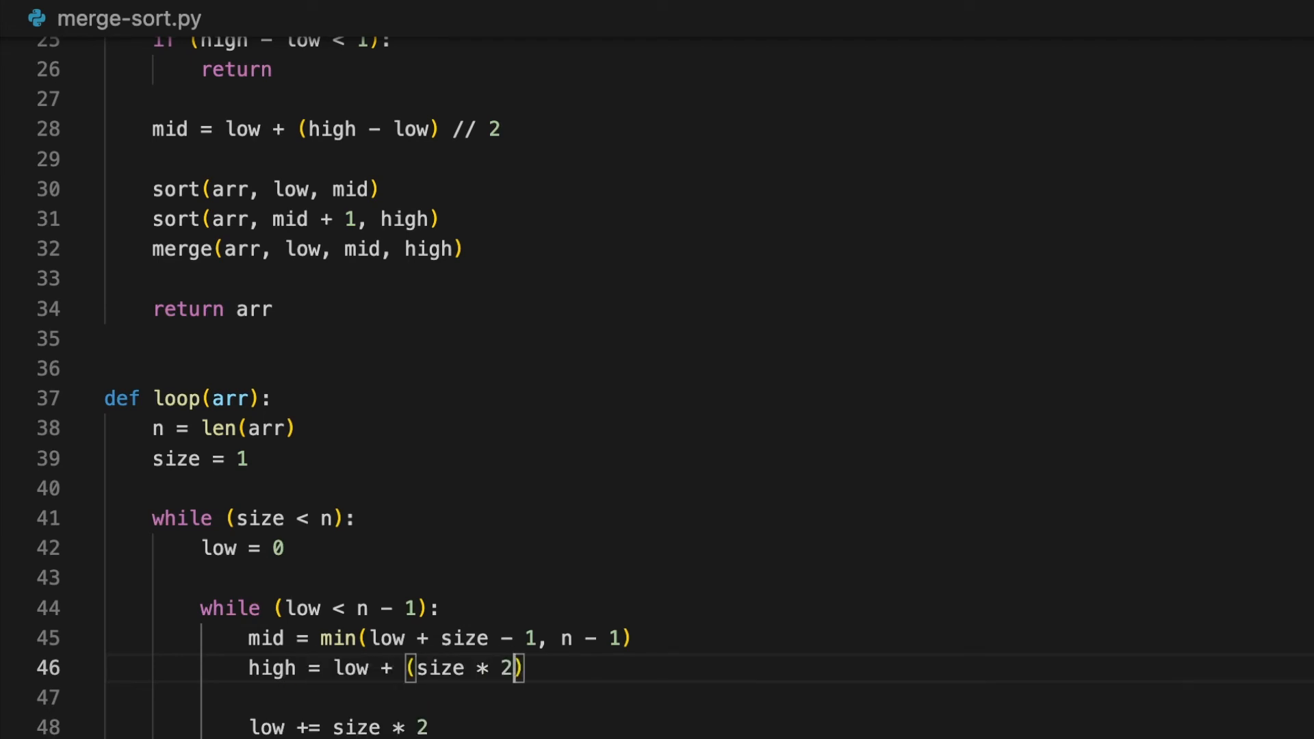
pyautogui.write('- 1')
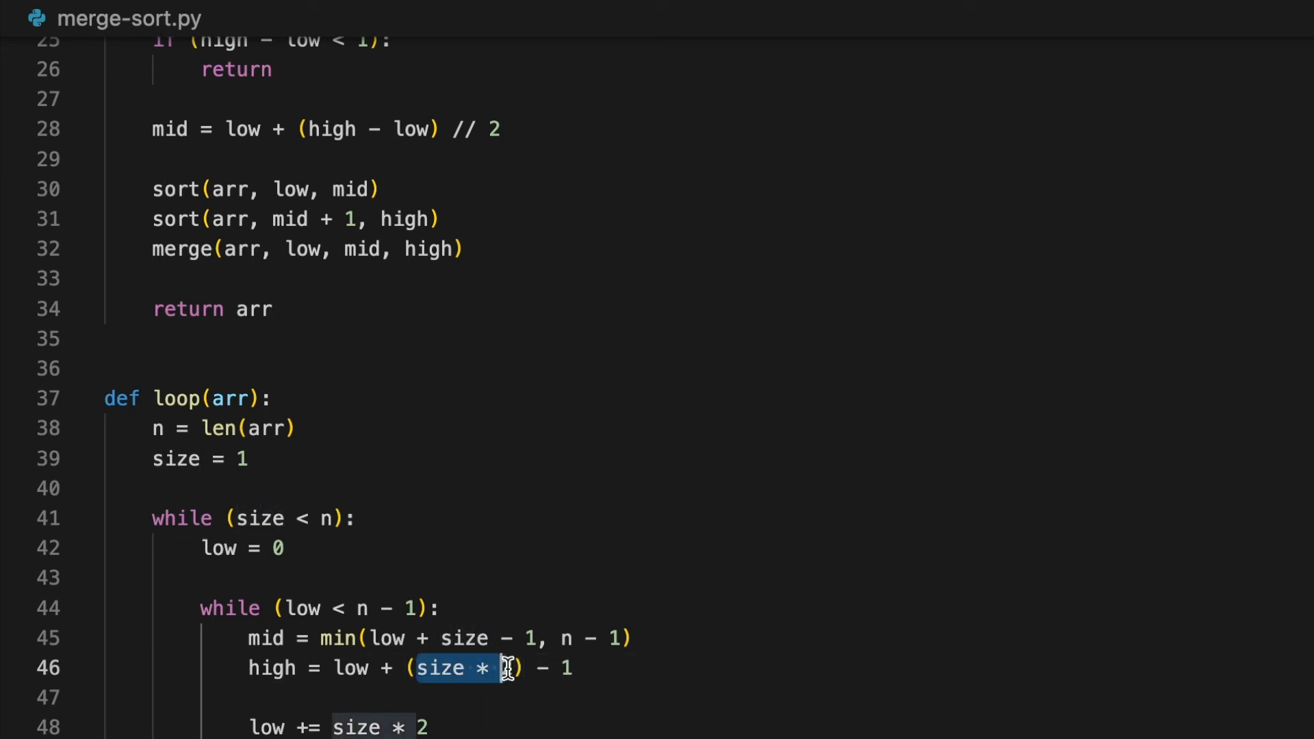
pyautogui.write('2')
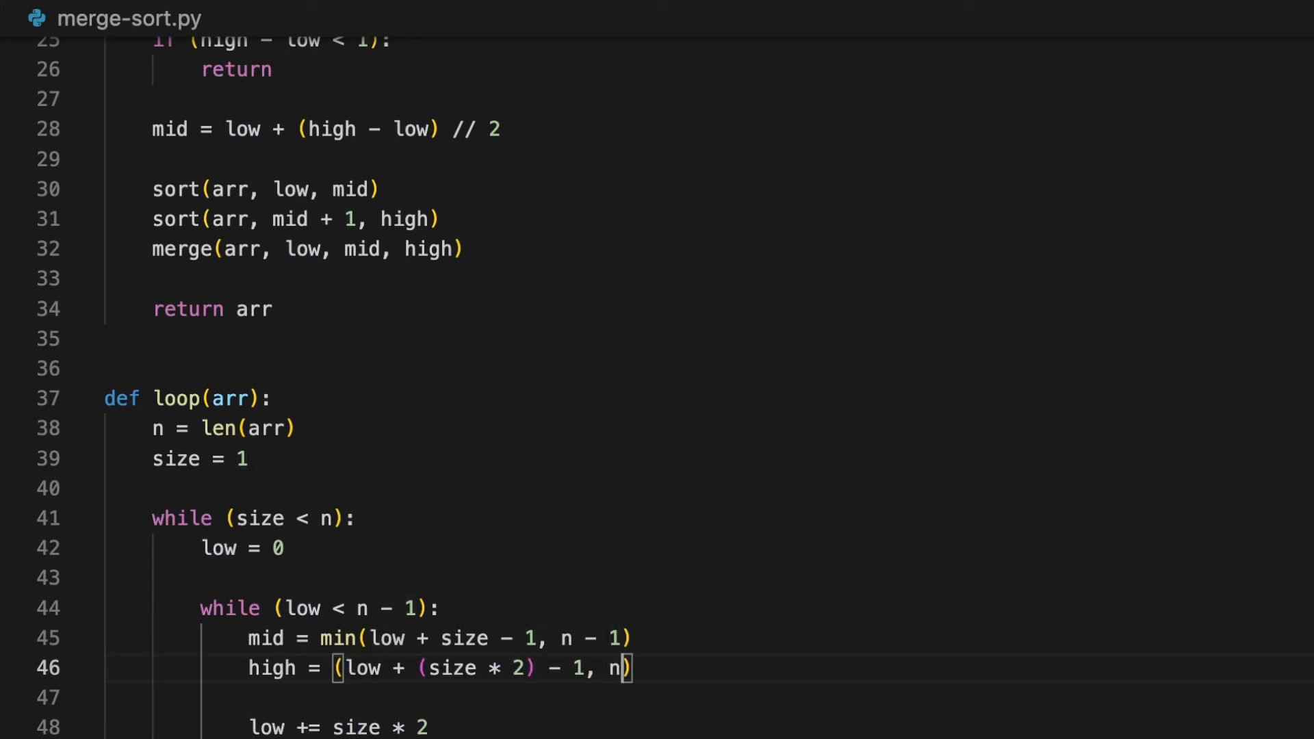
pyautogui.write('- 1')
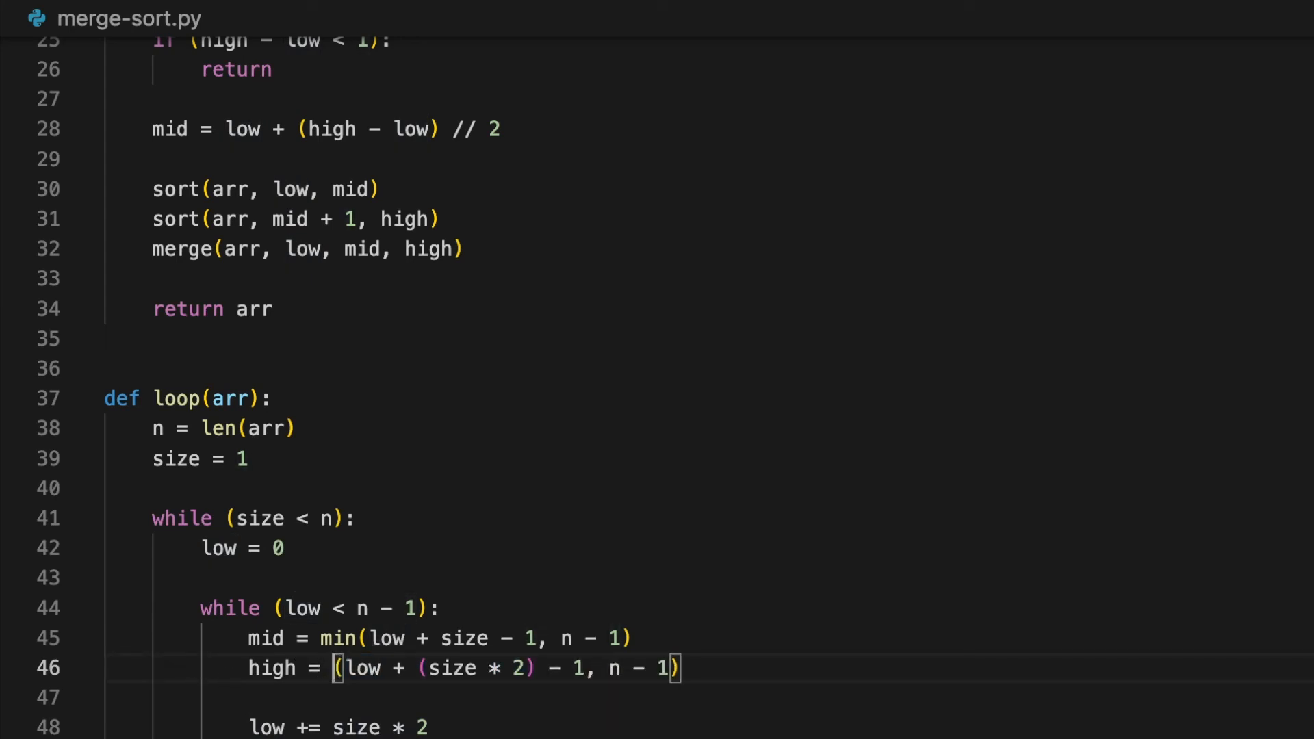
pyautogui.write('min')
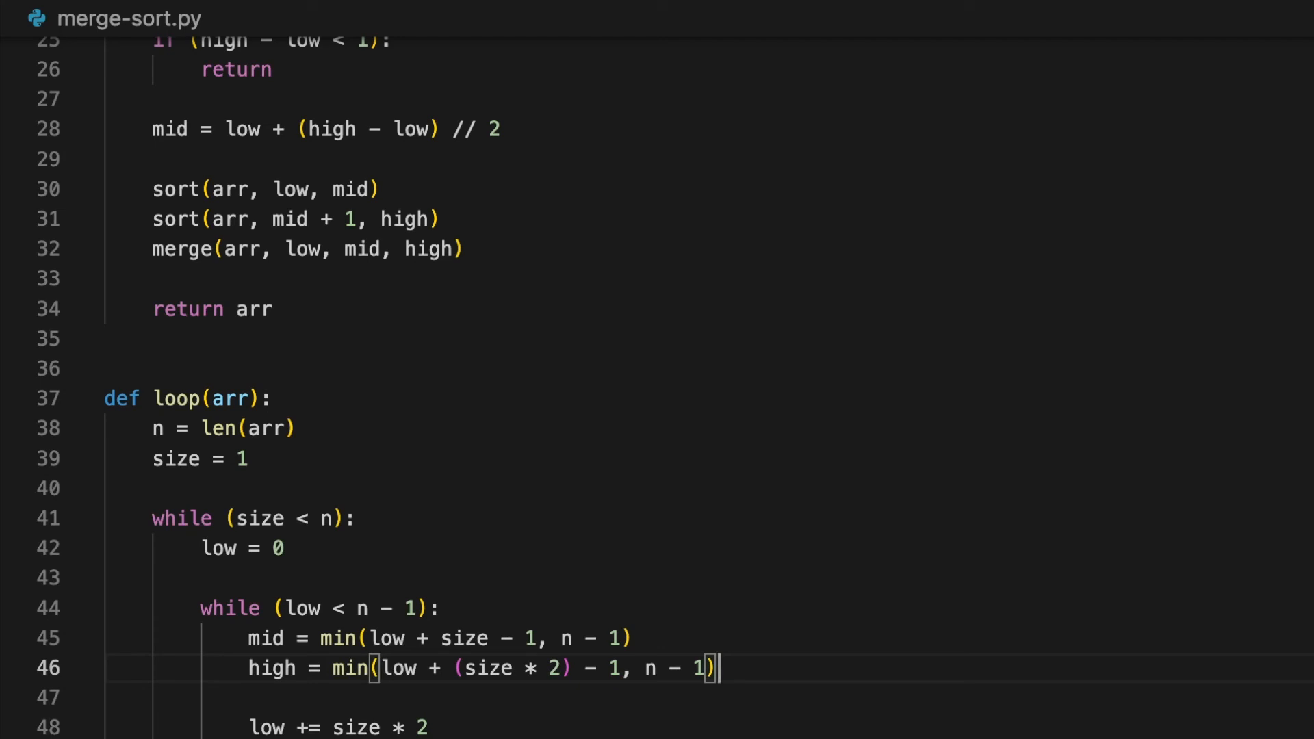
pyautogui.scroll(-3)
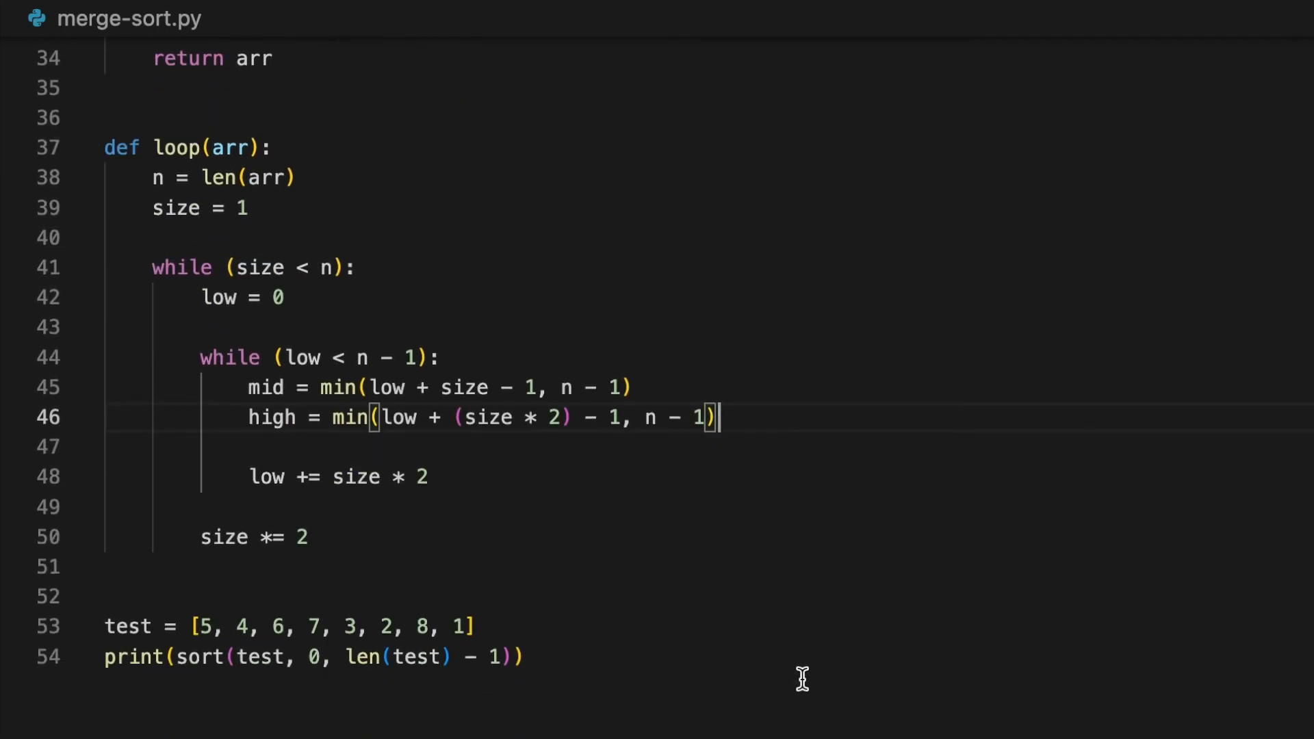
# Add merge(arr, low, mid, high) on a new line after high.
pyautogui.press('Enter')
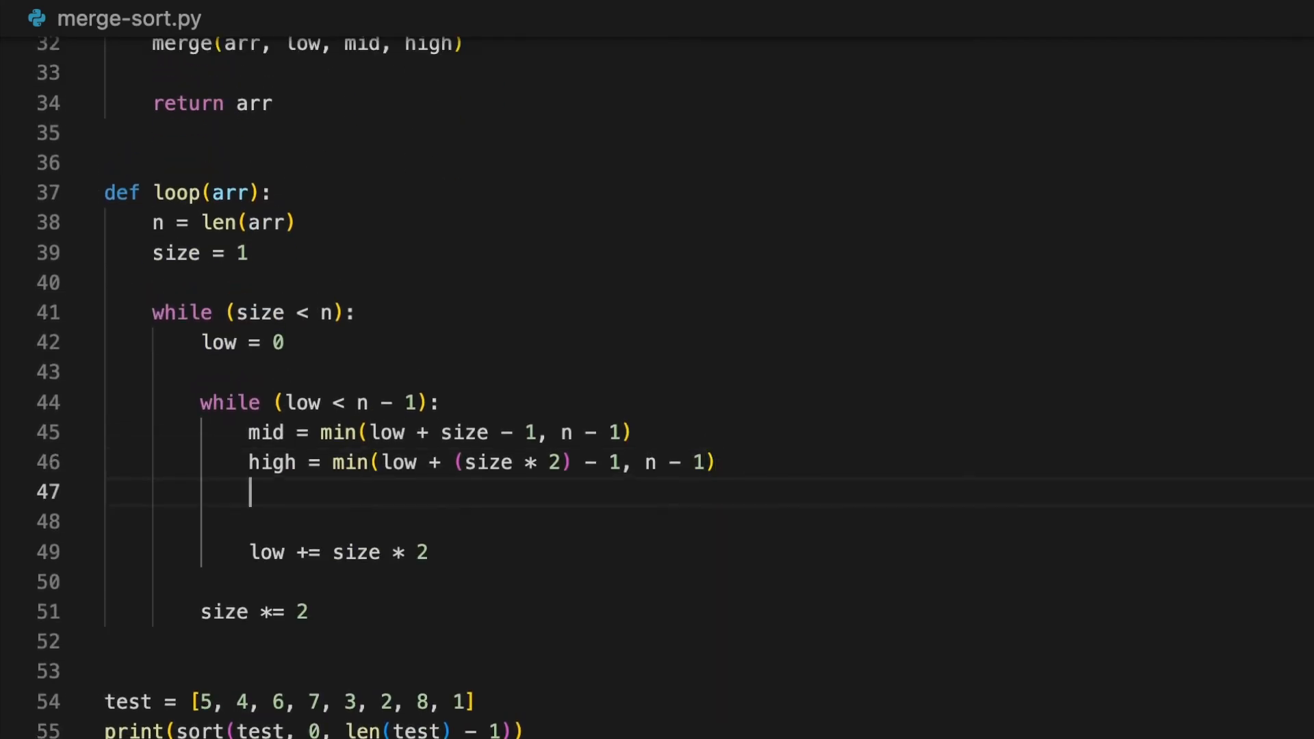
pyautogui.write('merge()')
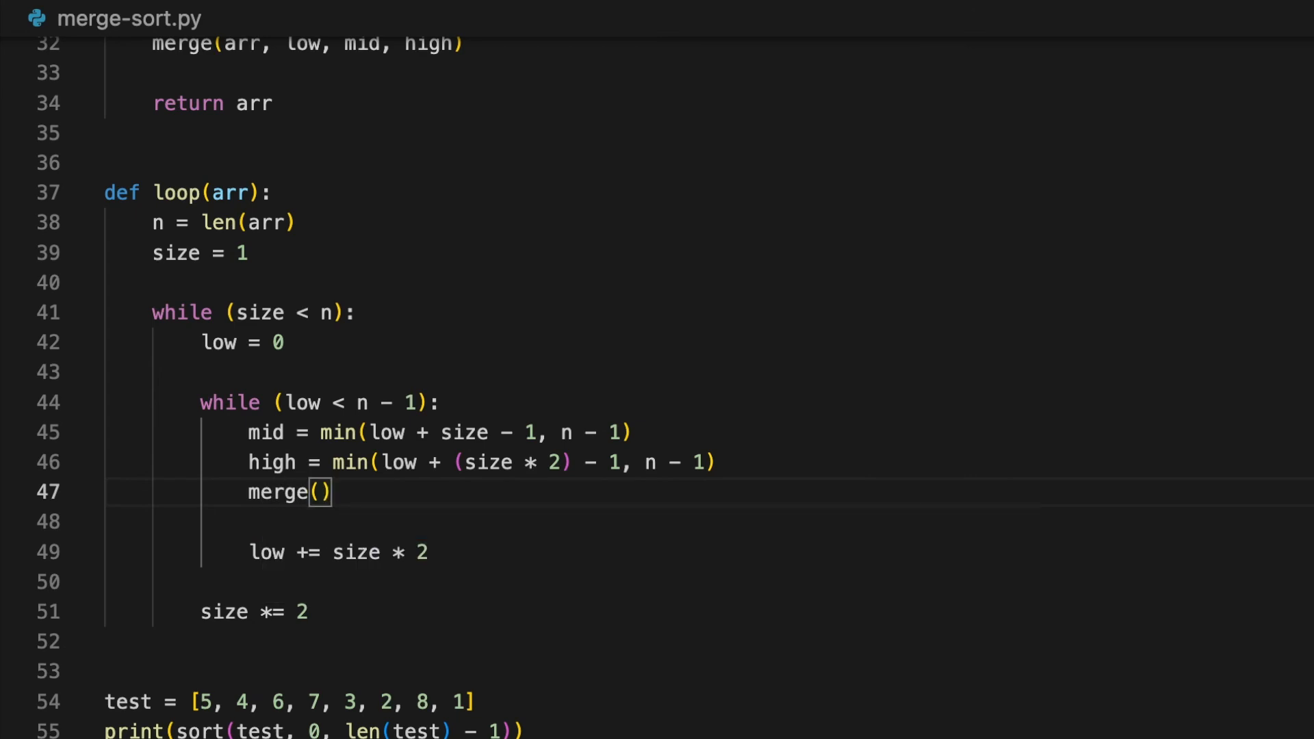
pyautogui.write('arr, low,')
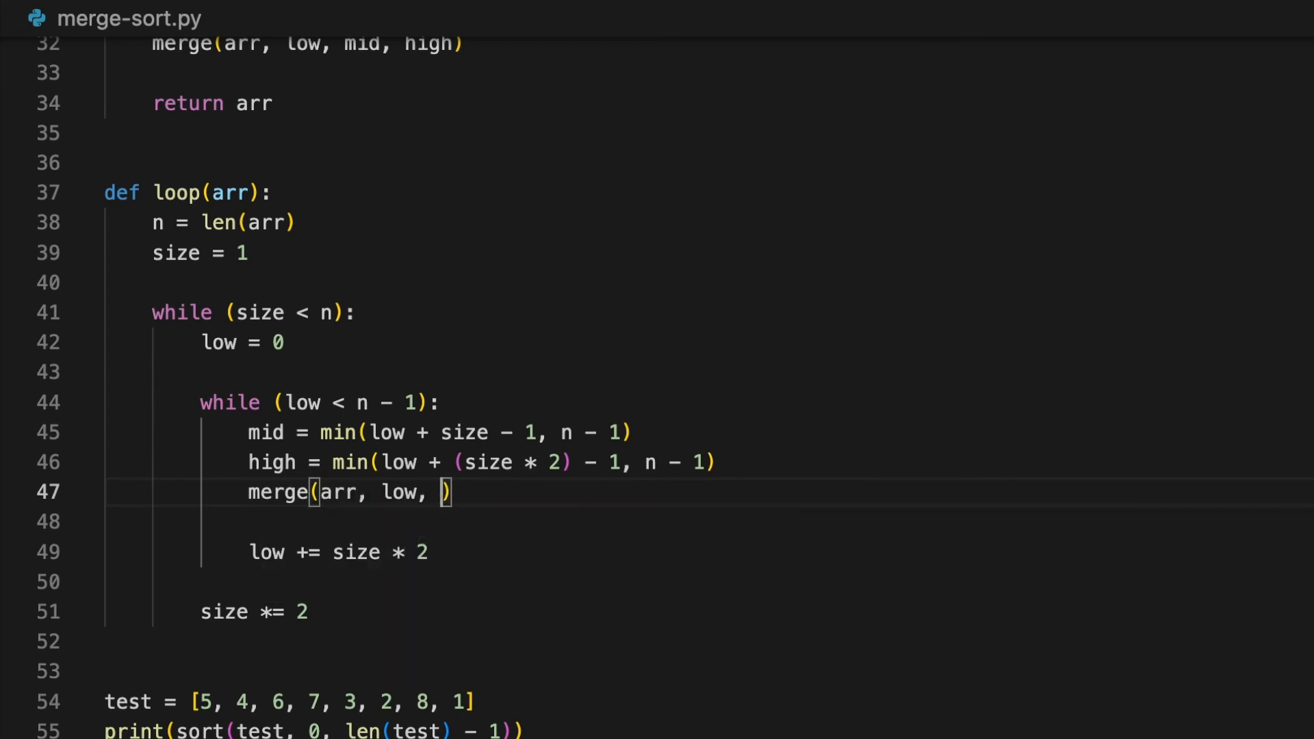
pyautogui.write('mid, high')
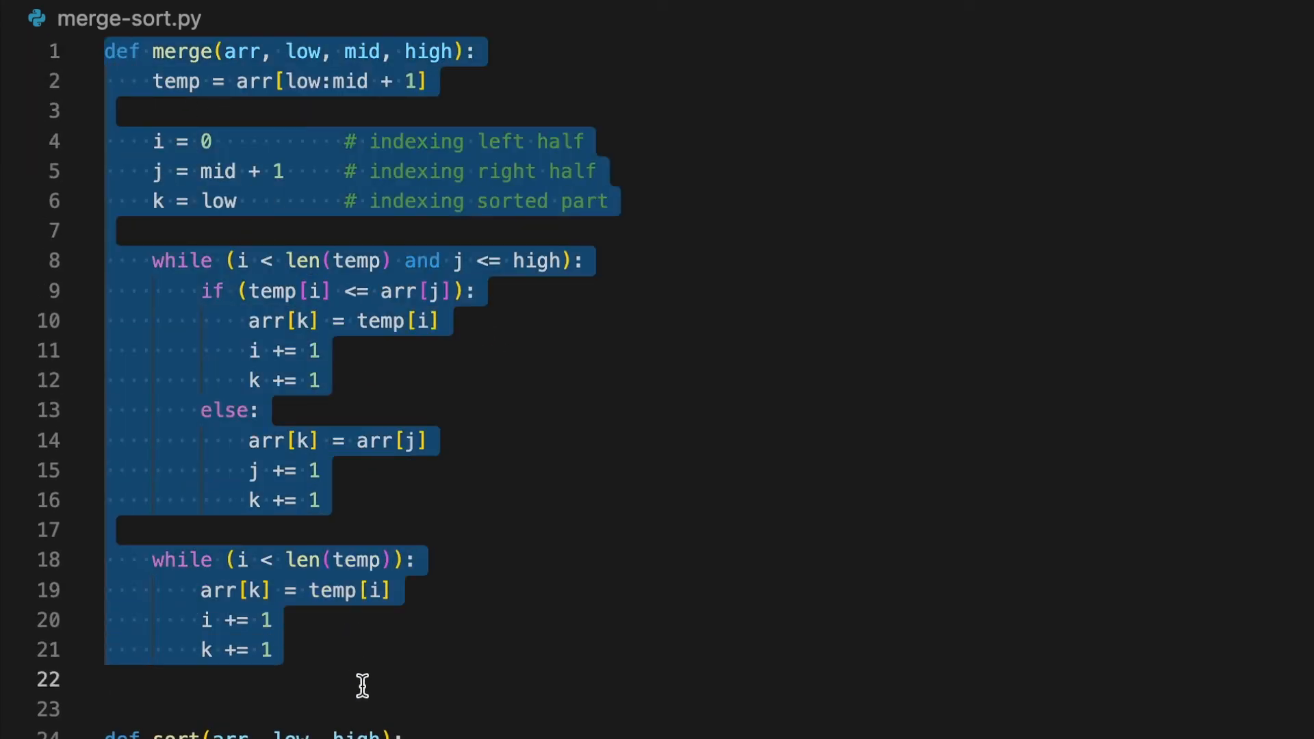
# Start typing python3 merge-sort.py in the VS Code terminal.
pyautogui.scroll(-3)
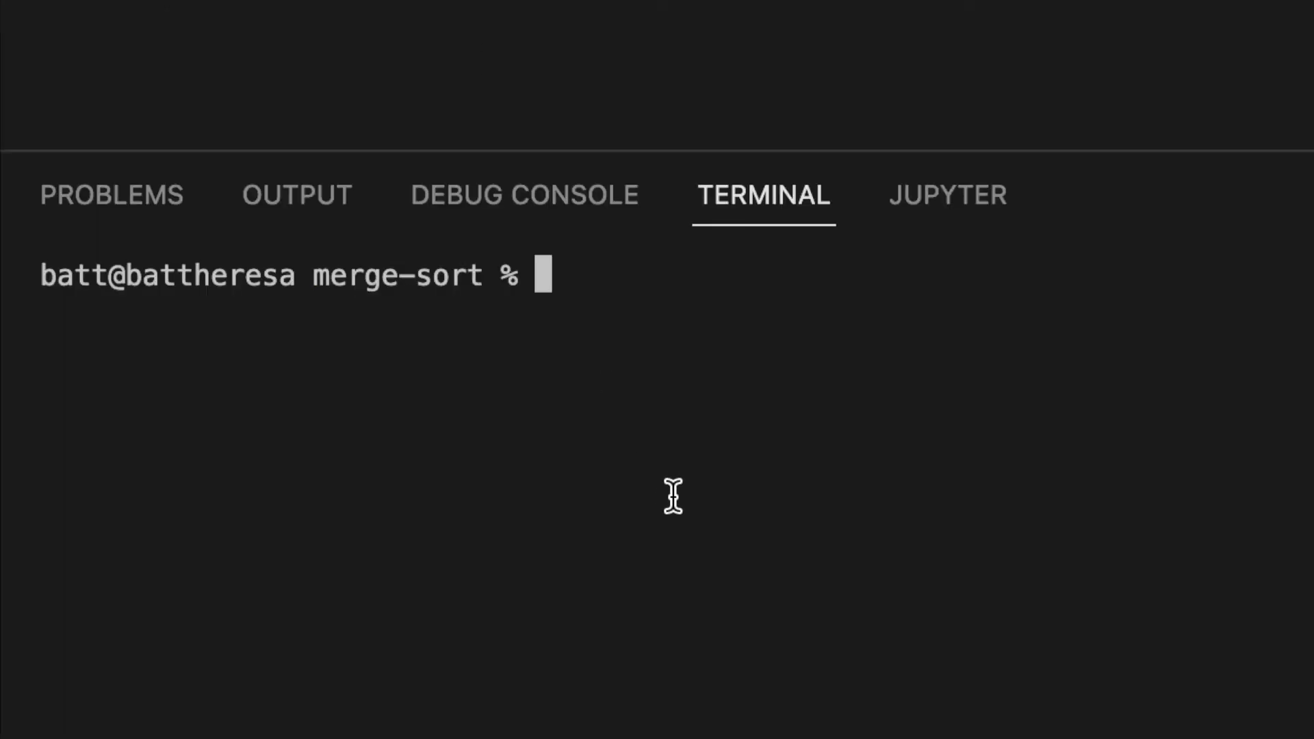
pyautogui.write('python3 m')
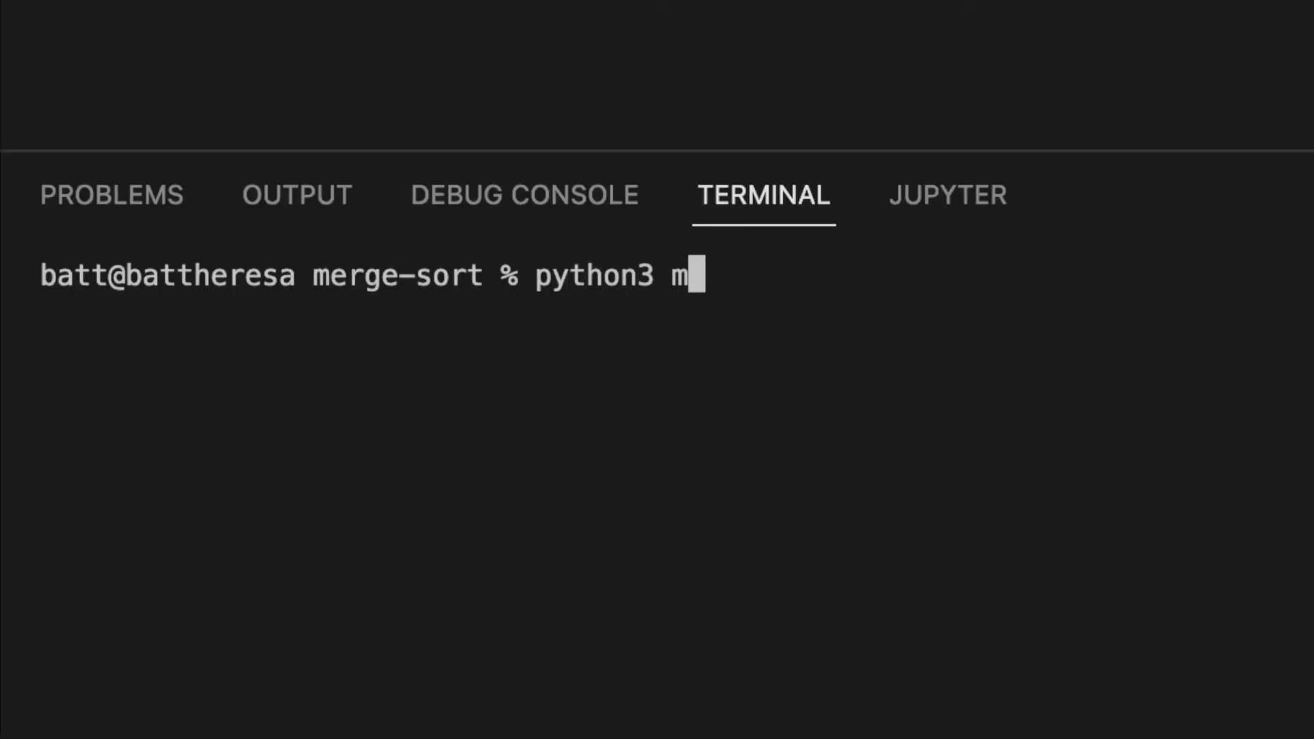